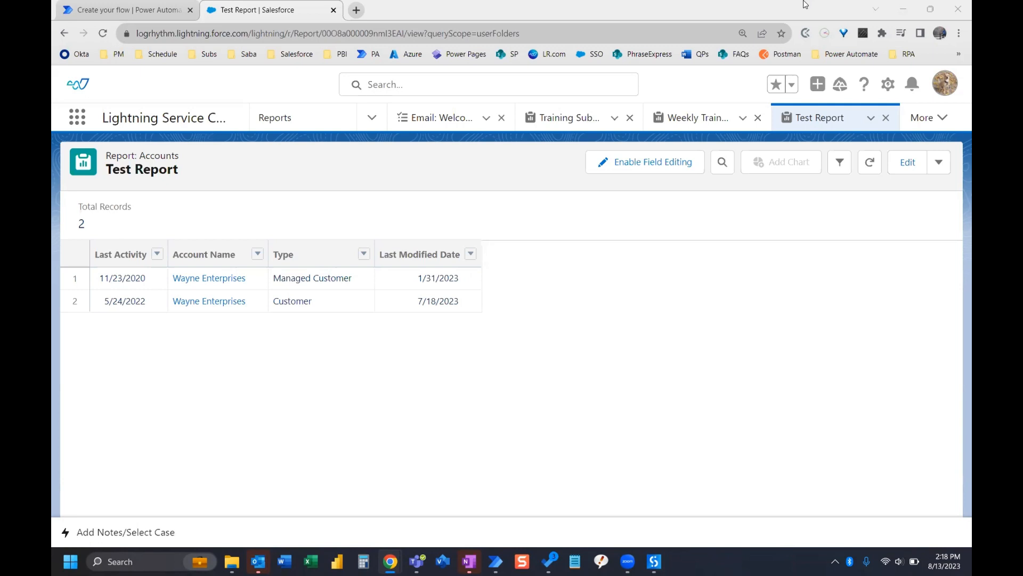
pyautogui.moveTo(181, 167)
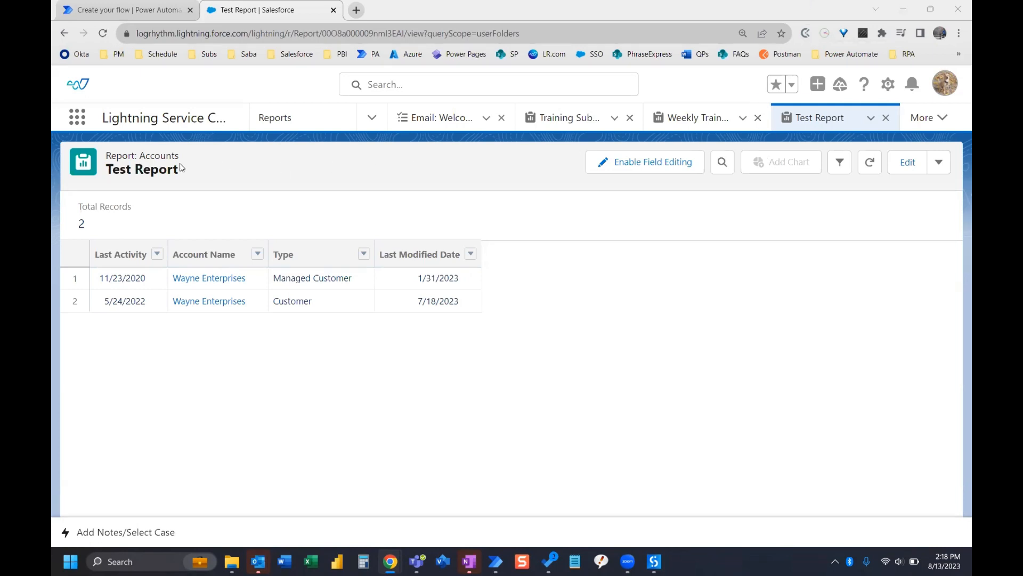
pyautogui.moveTo(511, 168)
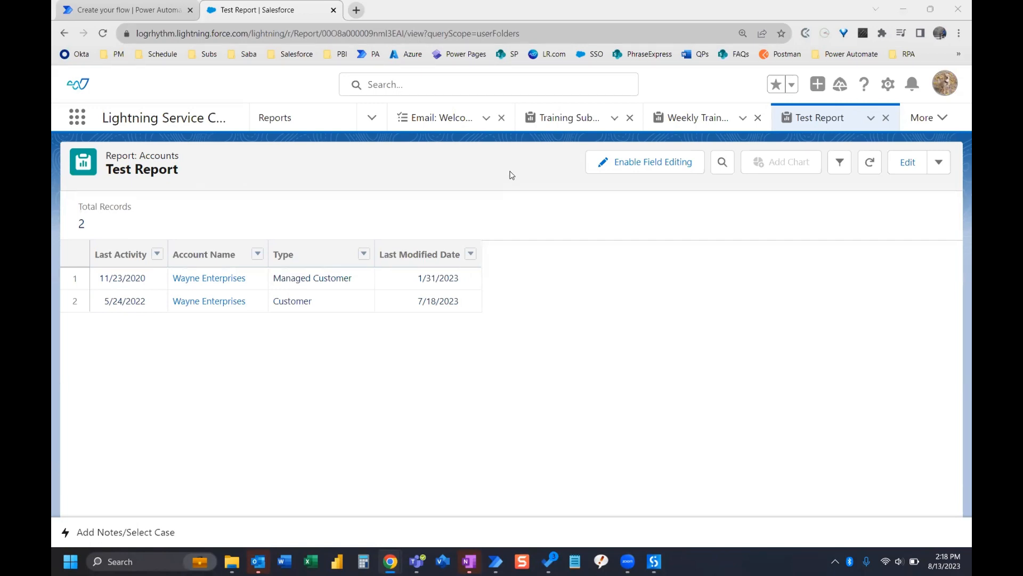
pyautogui.moveTo(939, 162)
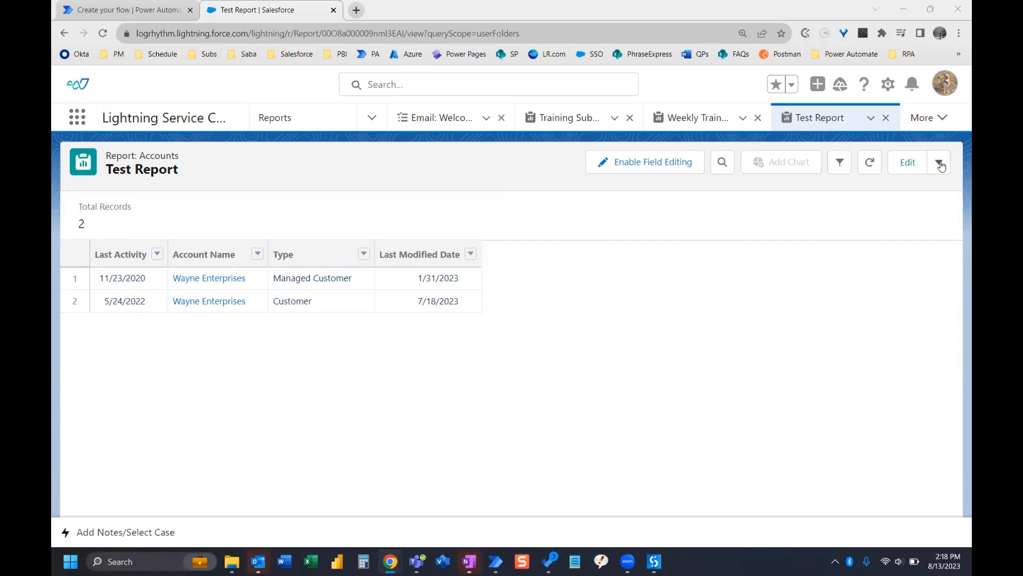
# Subscribe to the Test Report with Daily frequency from the report actions menu
pyautogui.click(938, 162)
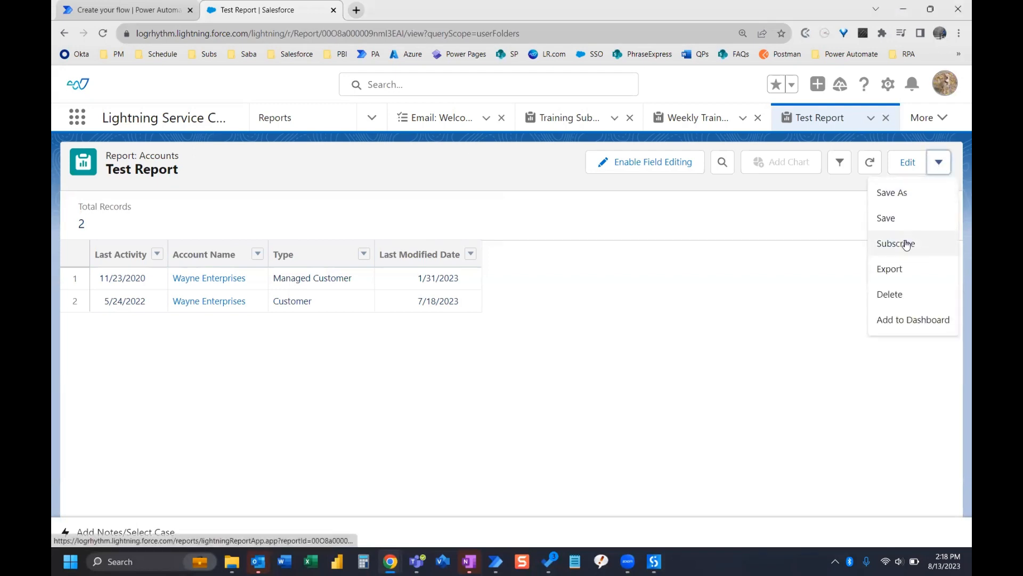
pyautogui.click(896, 243)
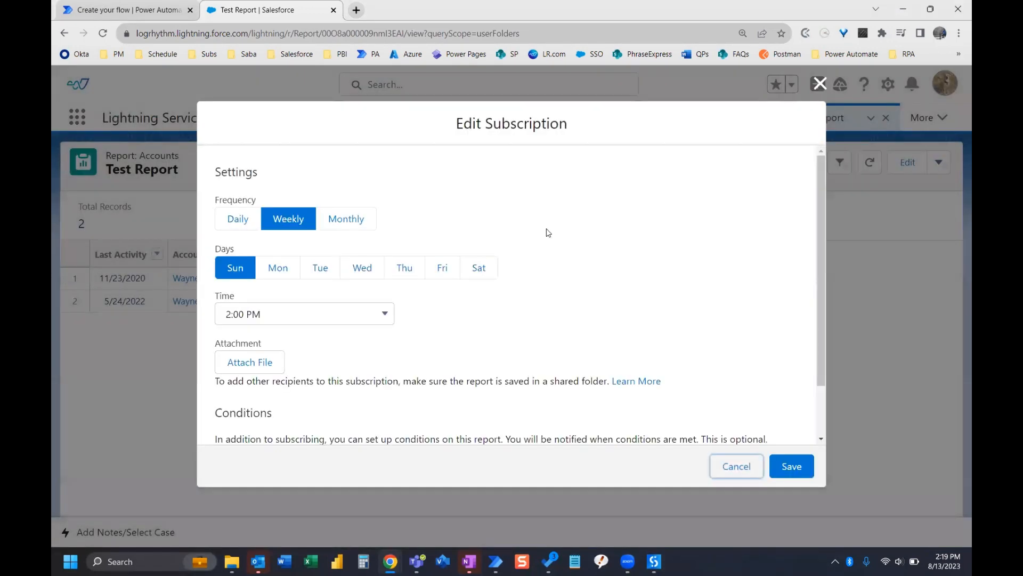
pyautogui.moveTo(290, 186)
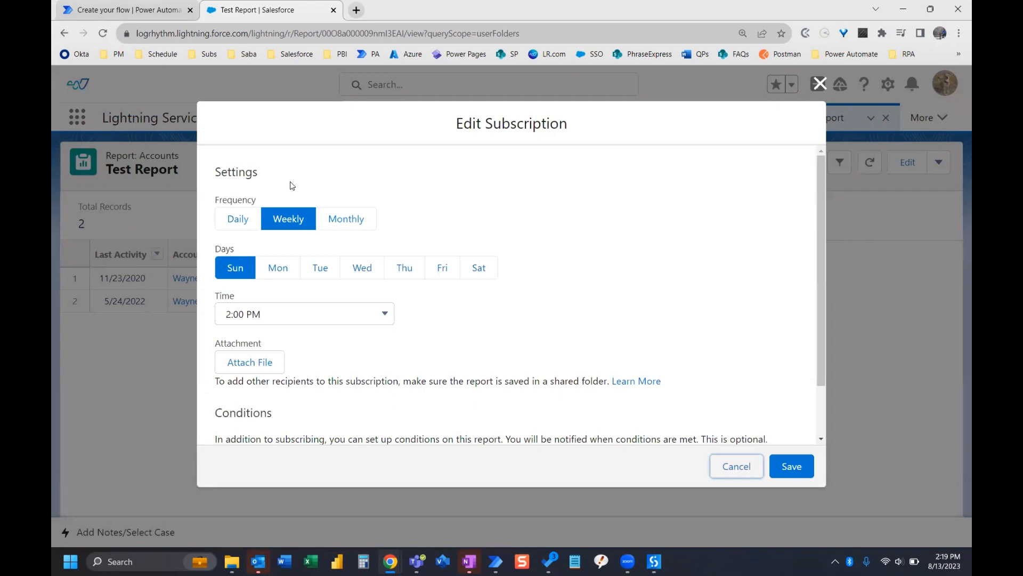
pyautogui.click(237, 219)
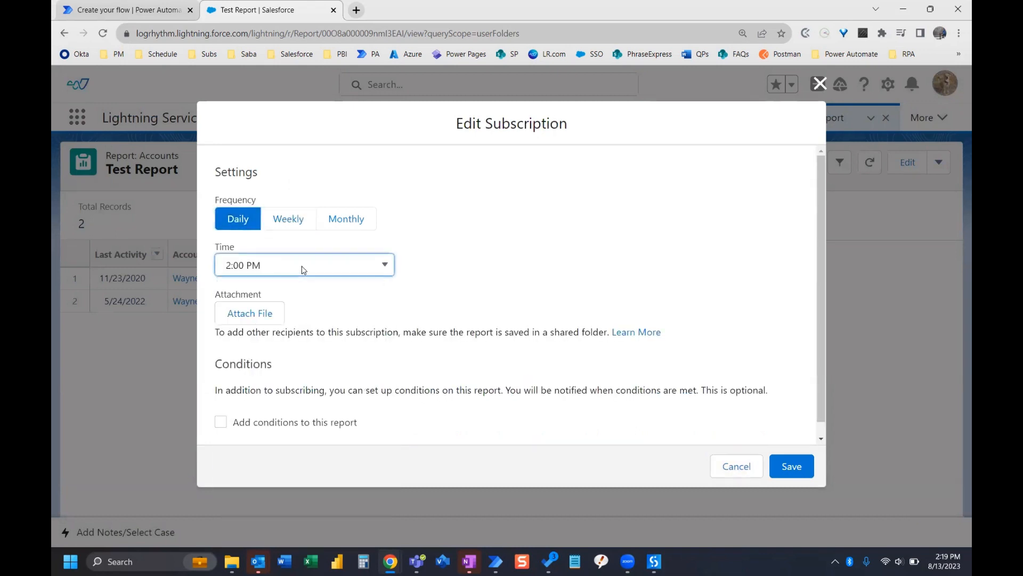
pyautogui.moveTo(317, 301)
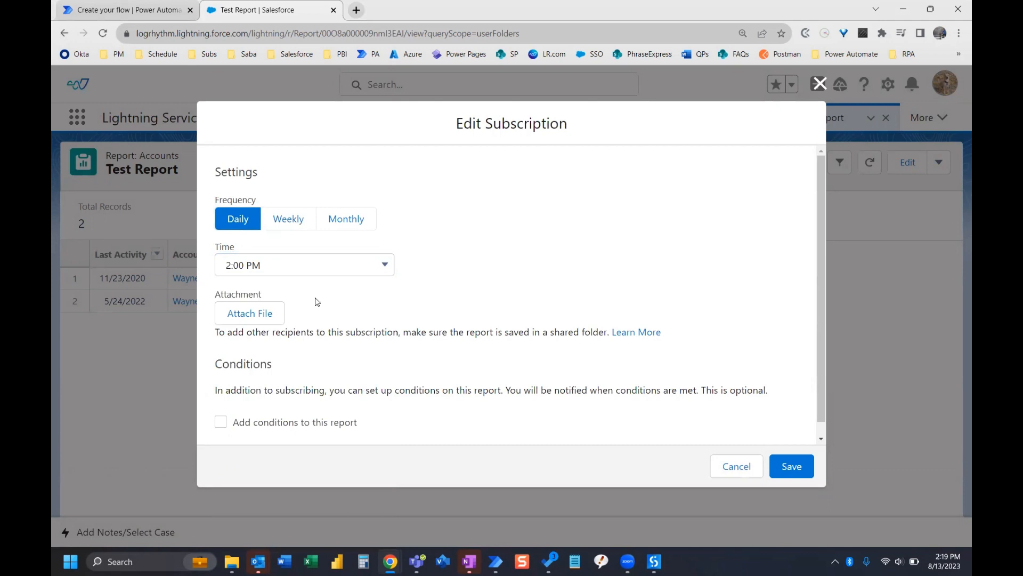
pyautogui.moveTo(250, 313)
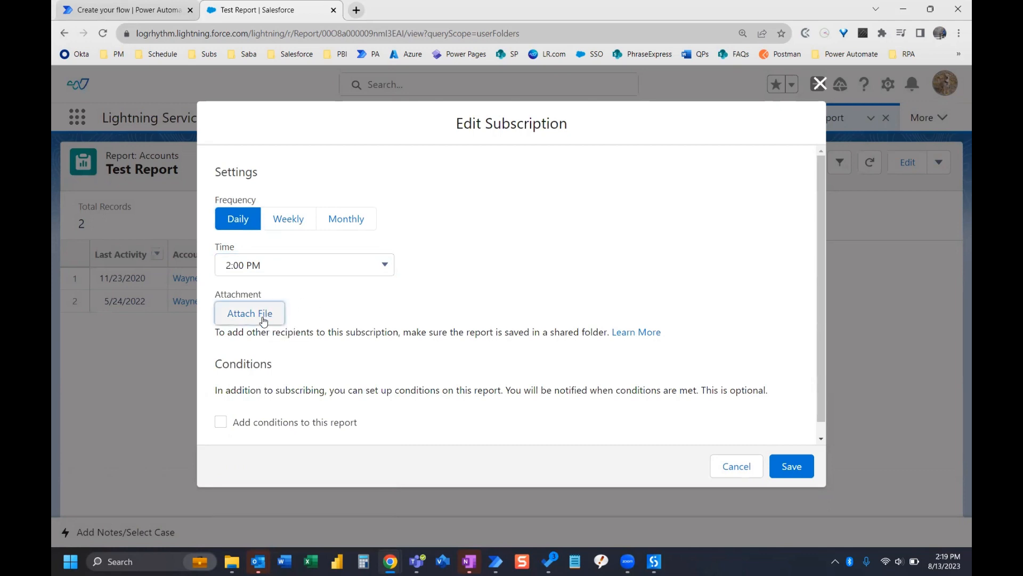
# Attach the Formatted Report as Excel .xlsx after briefly trying Details Only, and save it
pyautogui.click(249, 313)
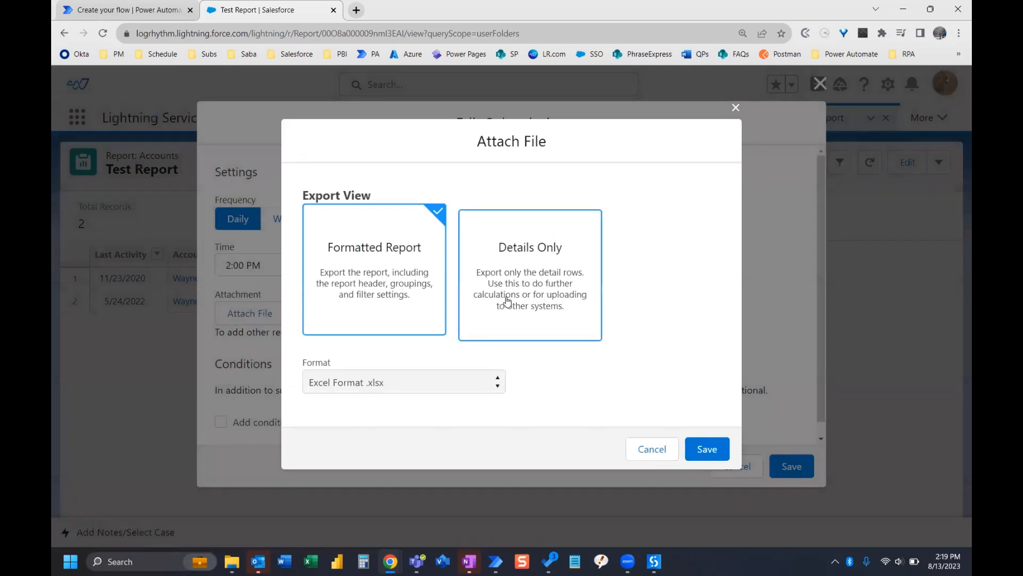
pyautogui.moveTo(414, 270)
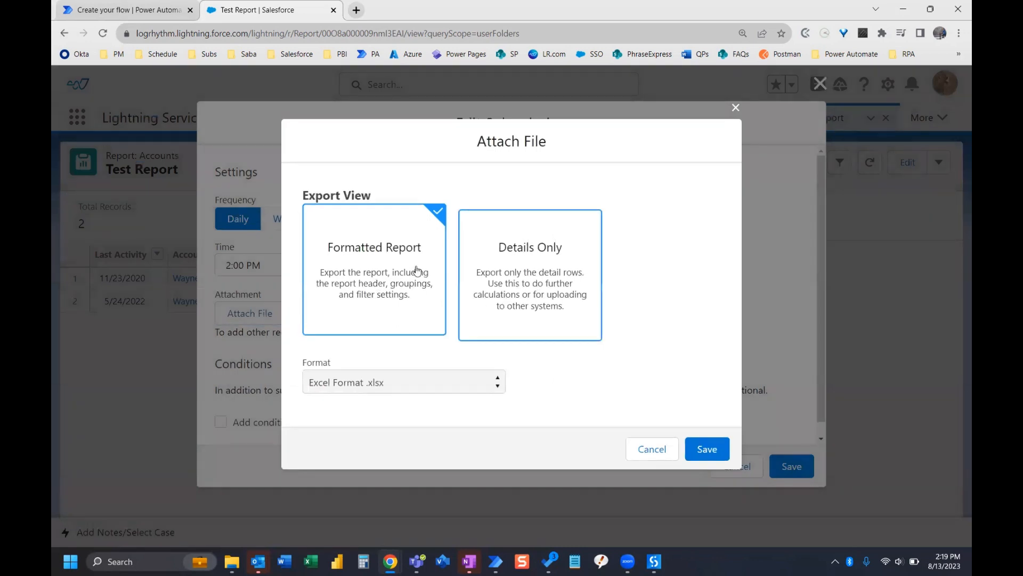
pyautogui.moveTo(392, 248)
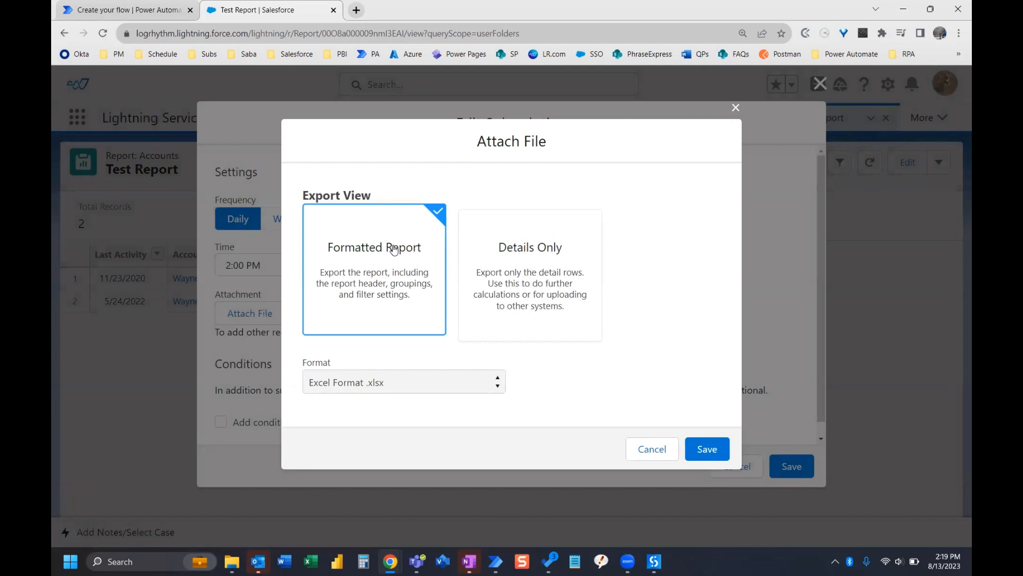
pyautogui.moveTo(384, 388)
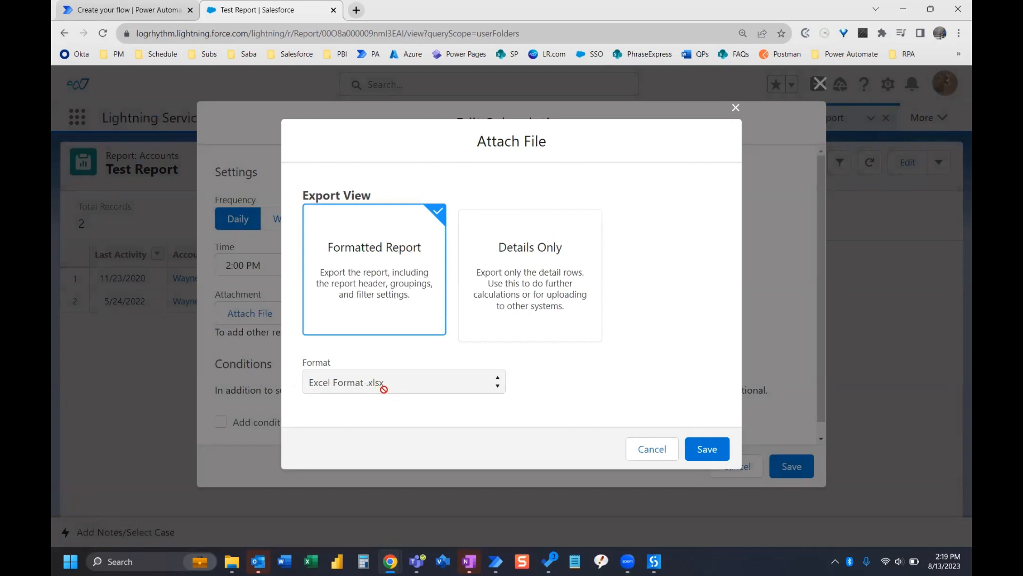
pyautogui.moveTo(357, 283)
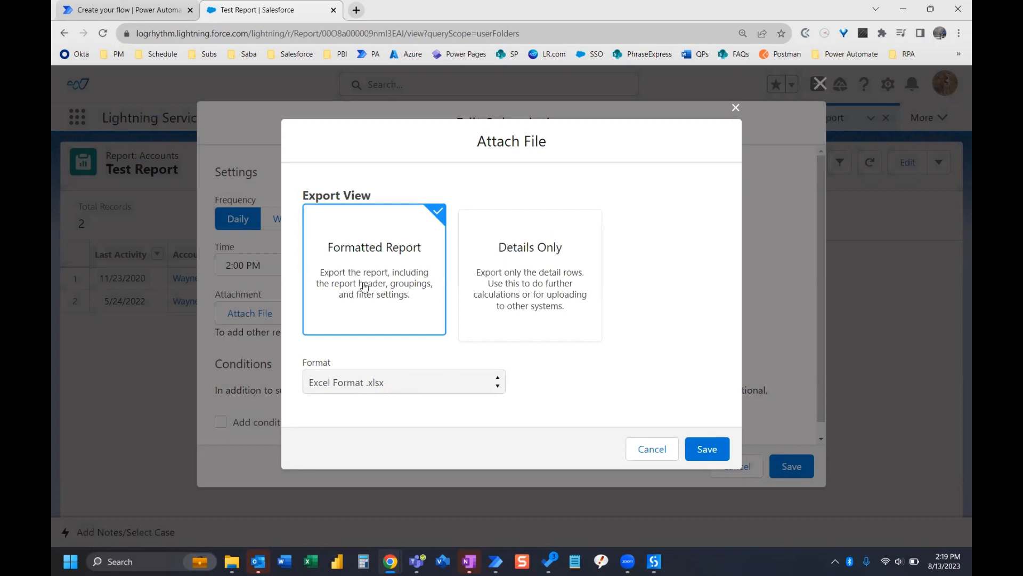
pyautogui.moveTo(423, 292)
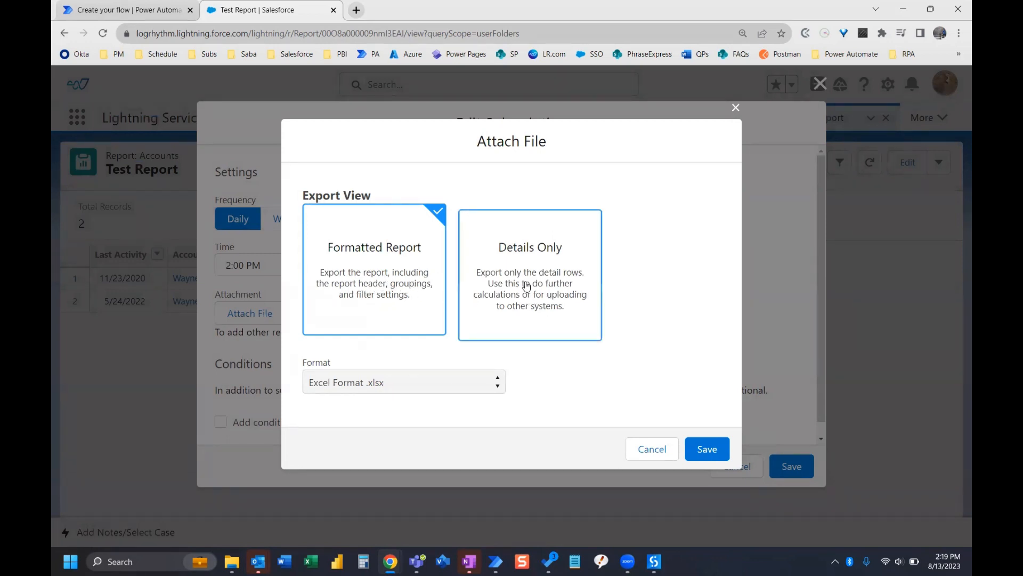
pyautogui.click(529, 274)
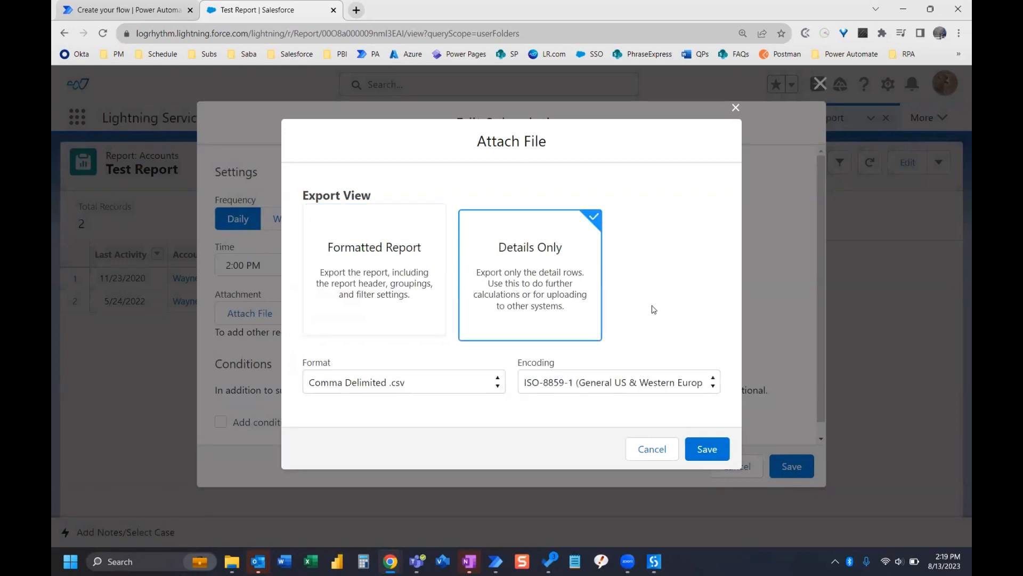
pyautogui.moveTo(548, 310)
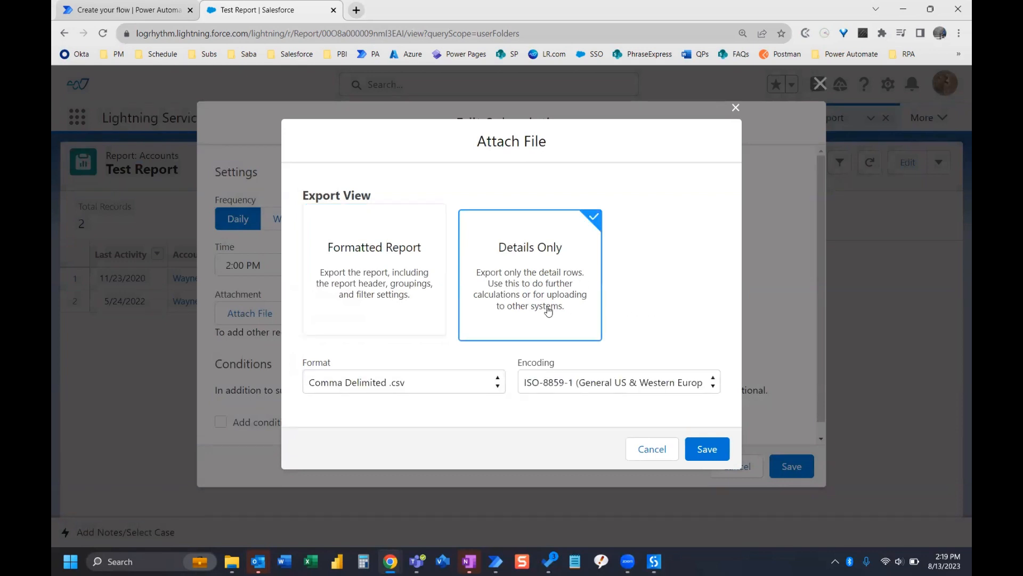
pyautogui.moveTo(387, 390)
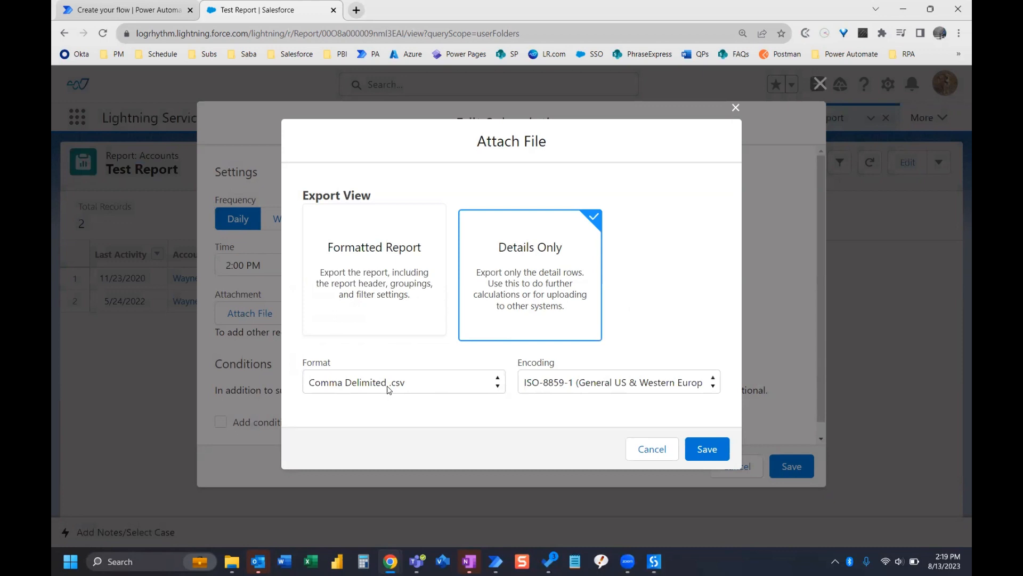
pyautogui.click(374, 271)
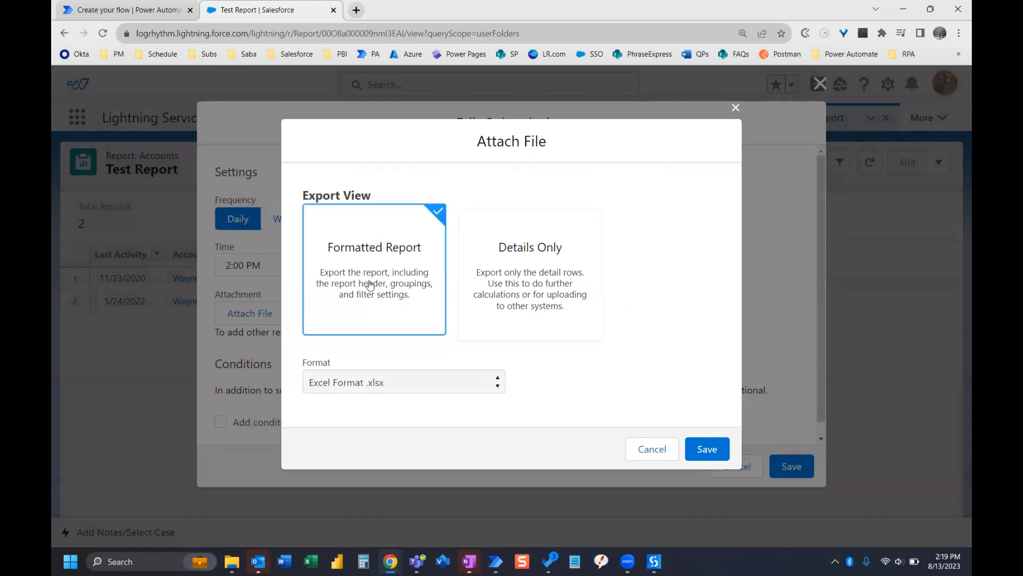
pyautogui.moveTo(661, 376)
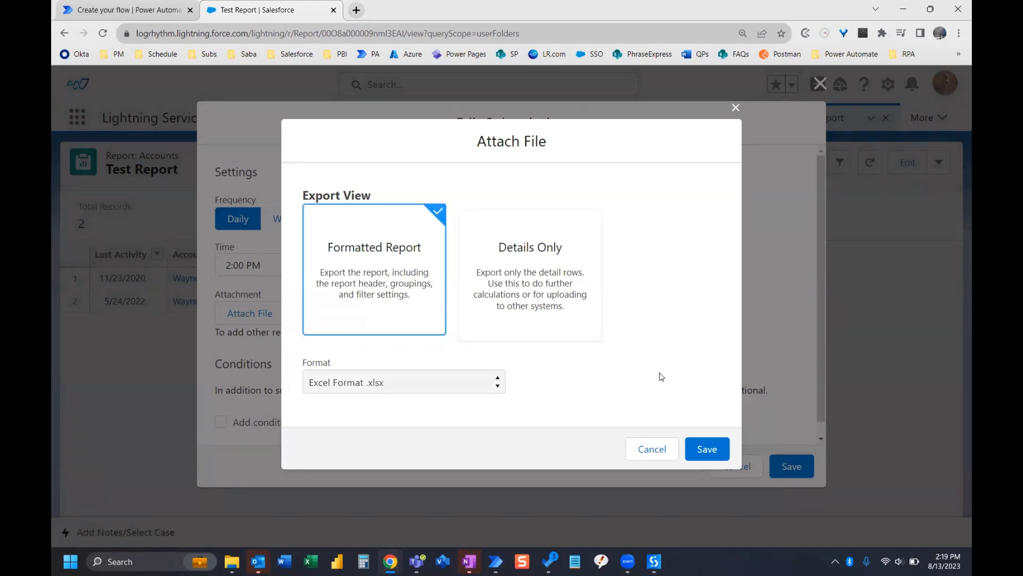
pyautogui.click(706, 448)
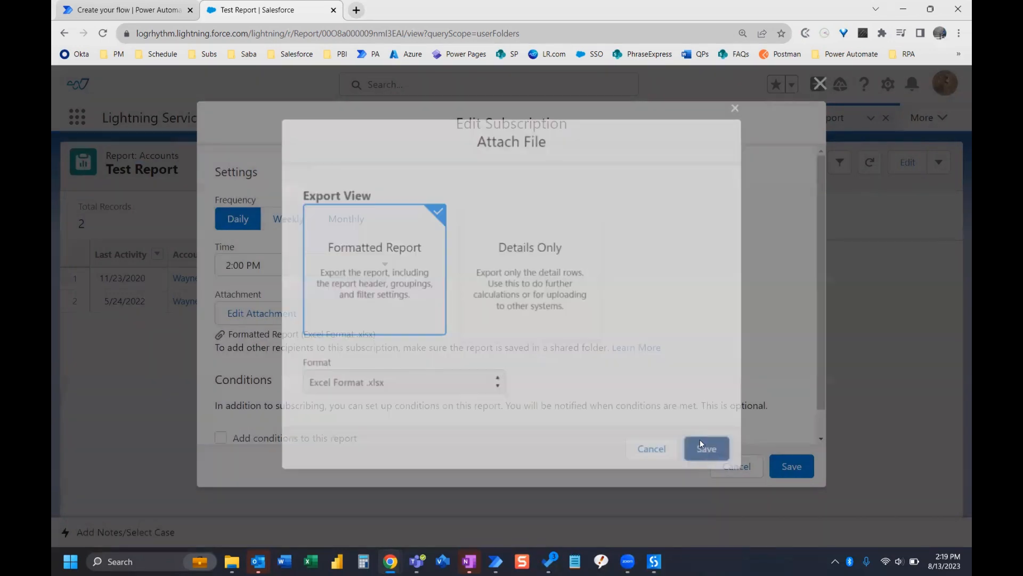
# Save the subscription settings and dismiss the 'You started a report subscription' toast
pyautogui.click(706, 449)
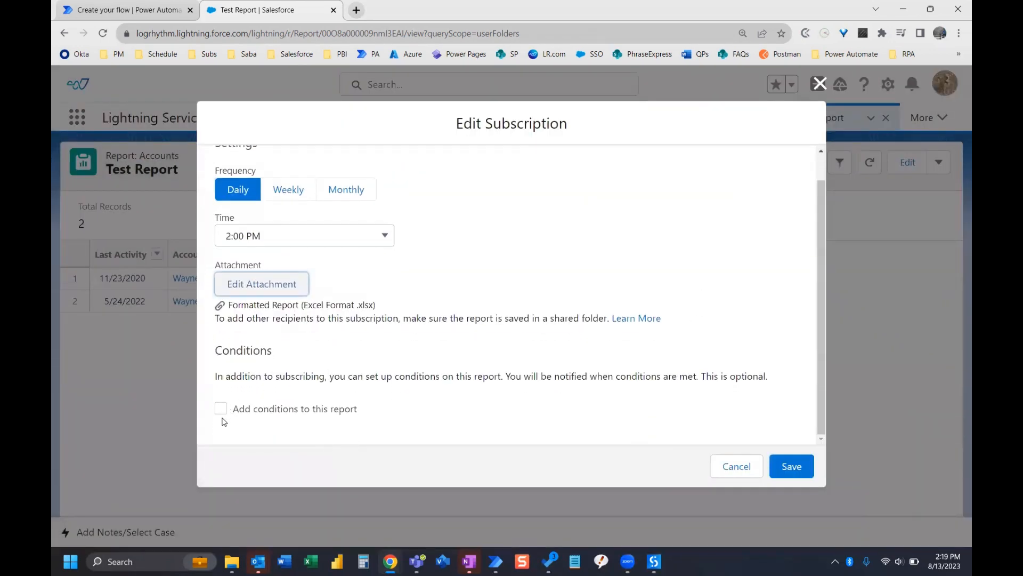
pyautogui.moveTo(253, 407)
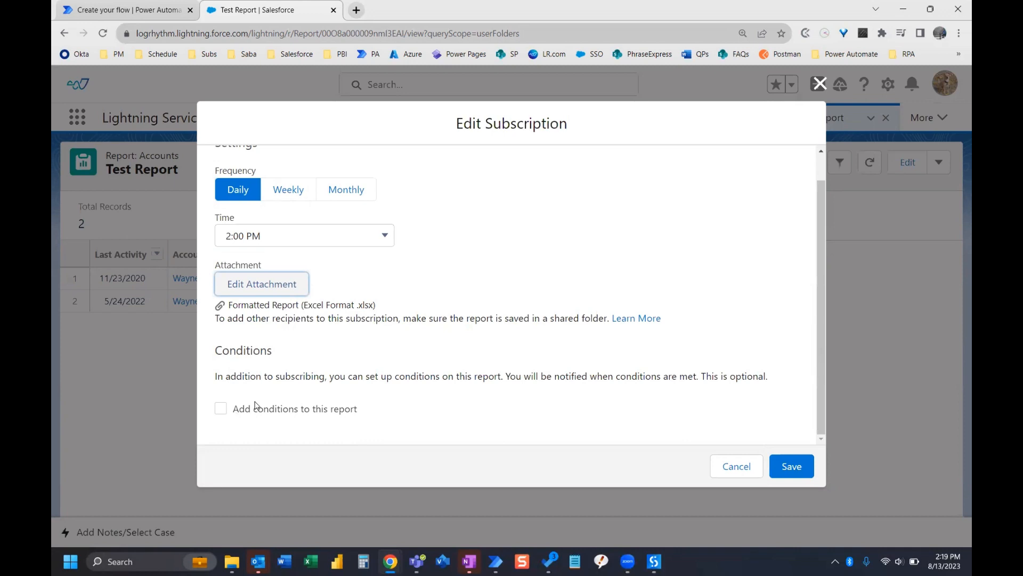
pyautogui.moveTo(624, 339)
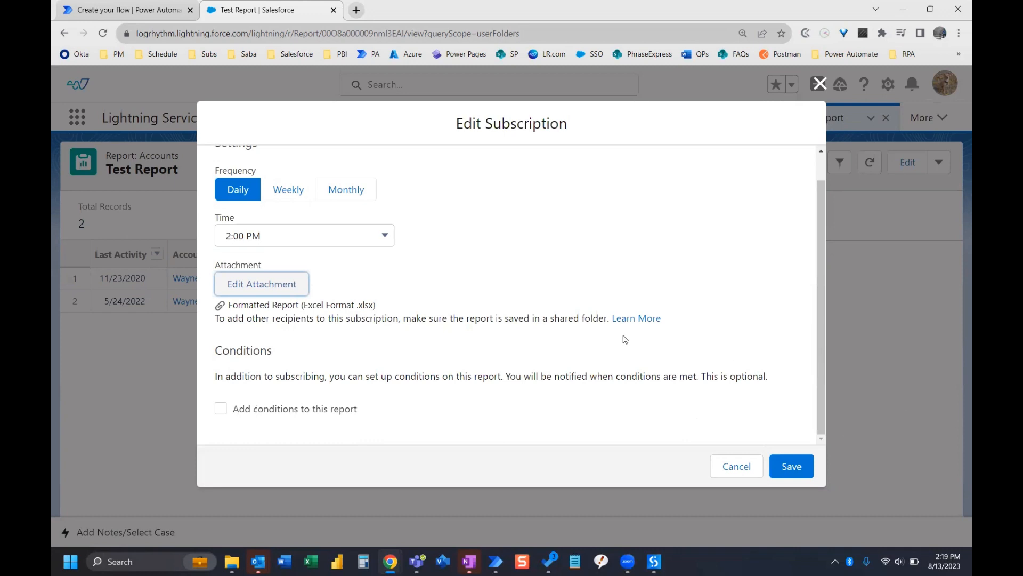
pyautogui.moveTo(792, 466)
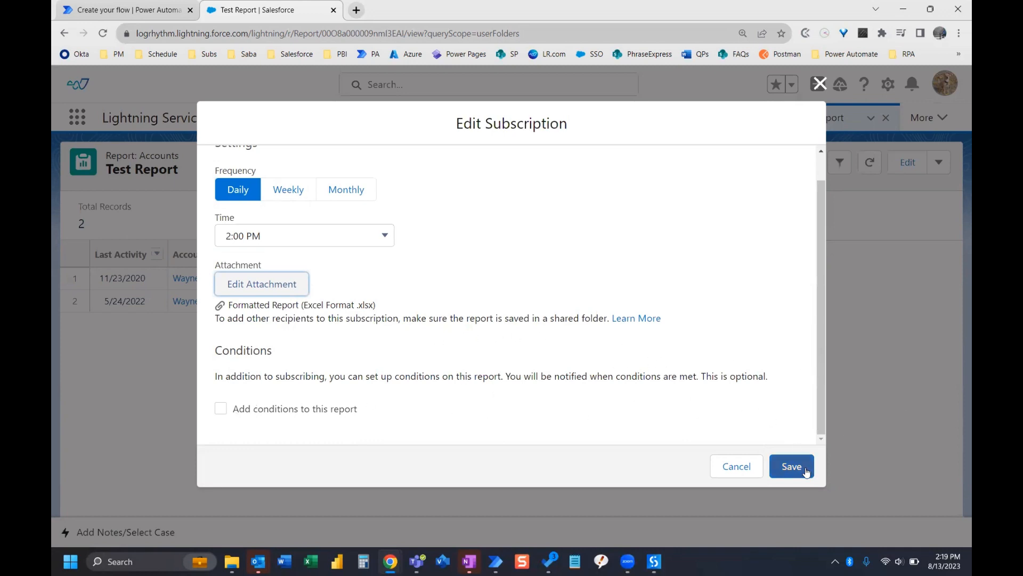
pyautogui.click(791, 466)
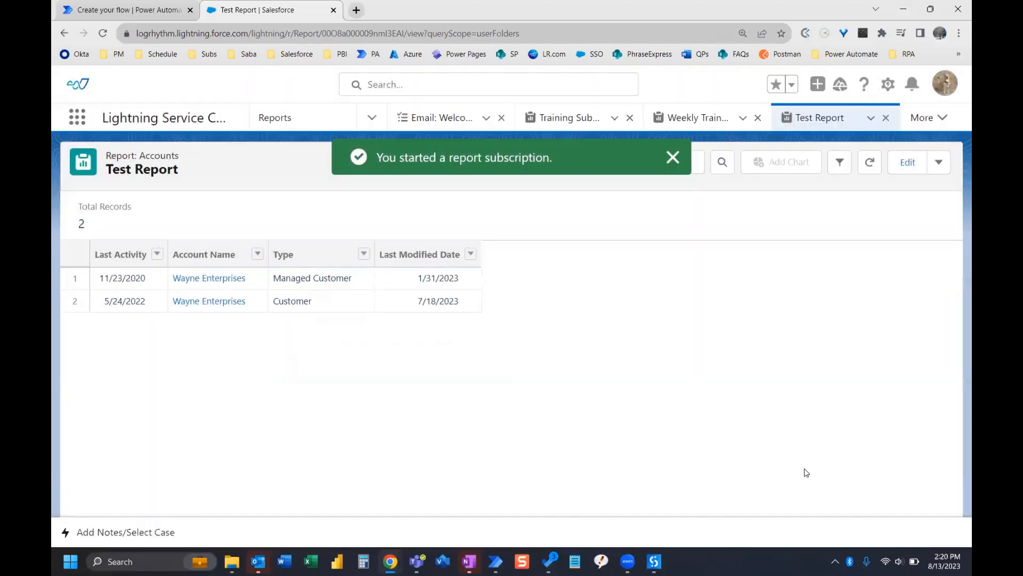
pyautogui.moveTo(833, 455)
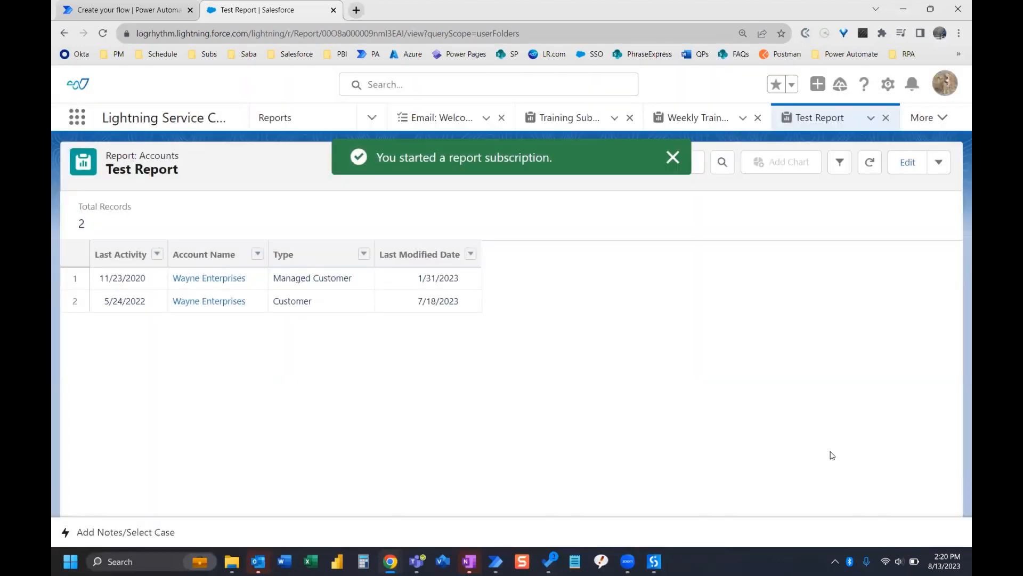
pyautogui.moveTo(289, 264)
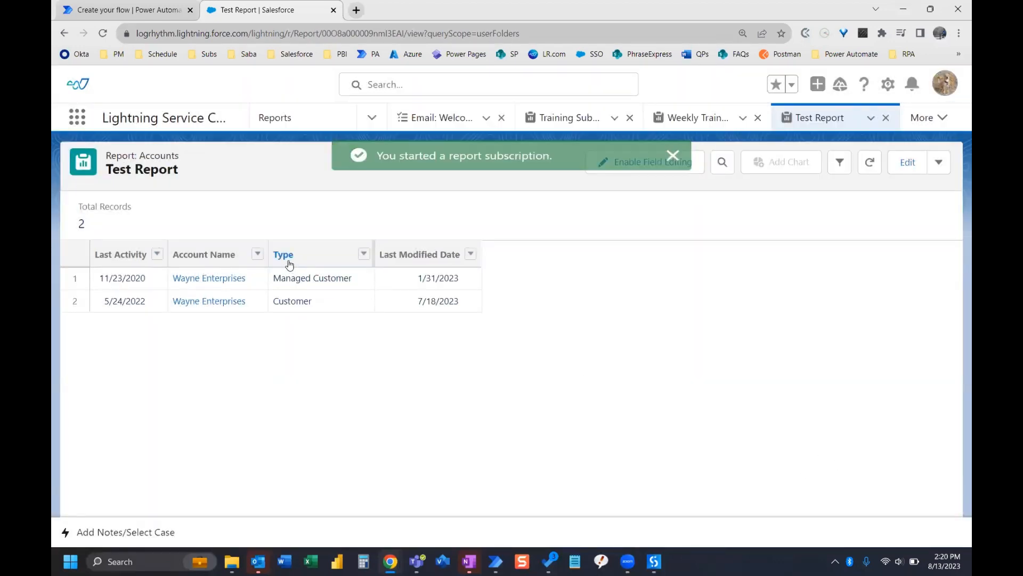
pyautogui.click(673, 155)
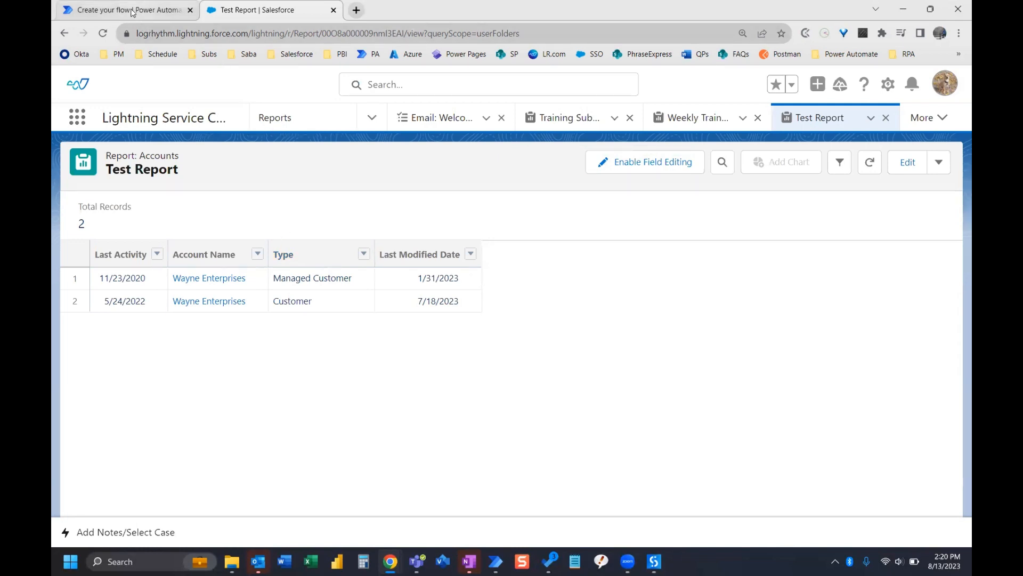
# Return to the Power Automate tab and search triggers for 'when email arrives'
pyautogui.click(124, 10)
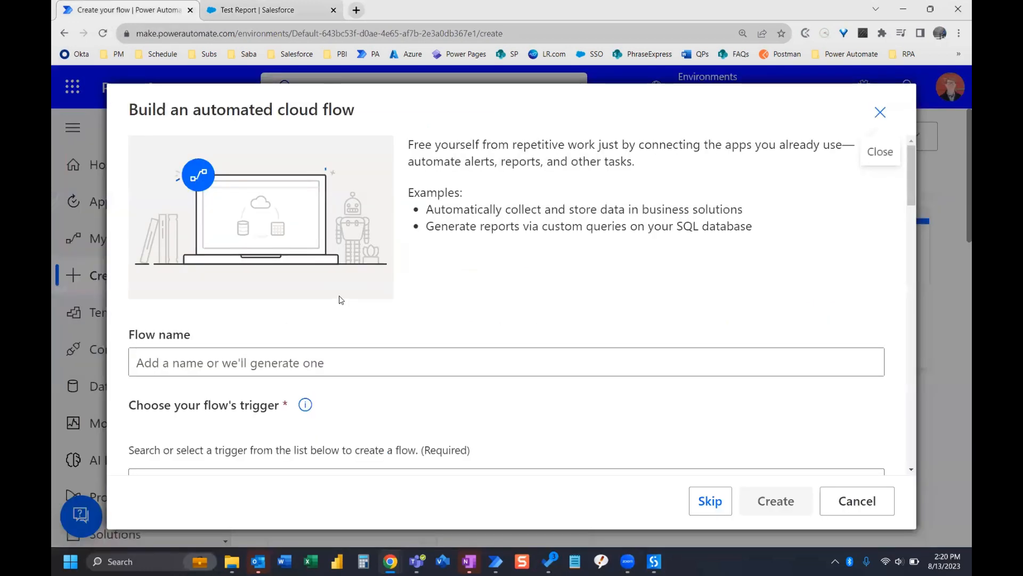
pyautogui.scroll(-3)
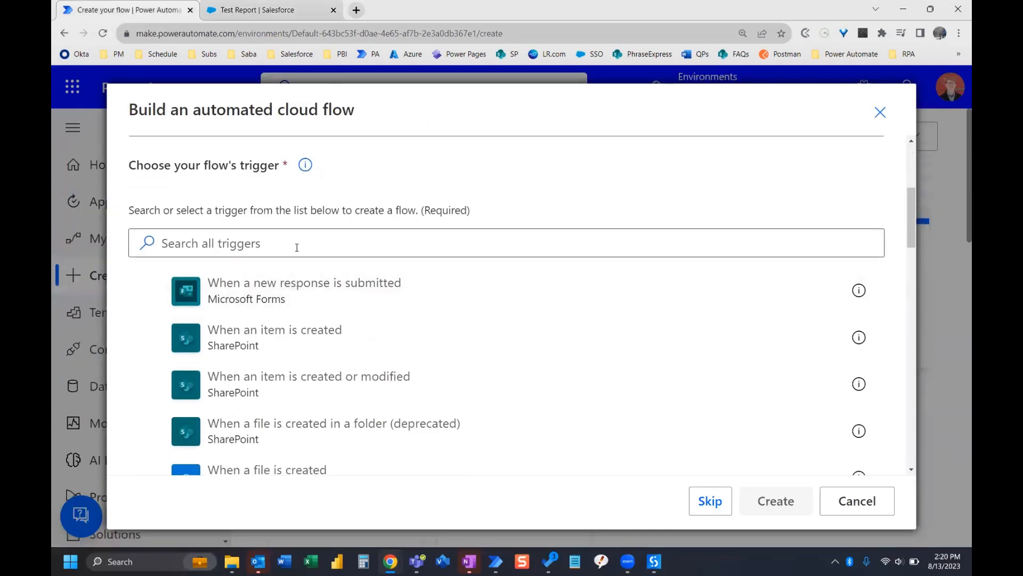
pyautogui.click(457, 243)
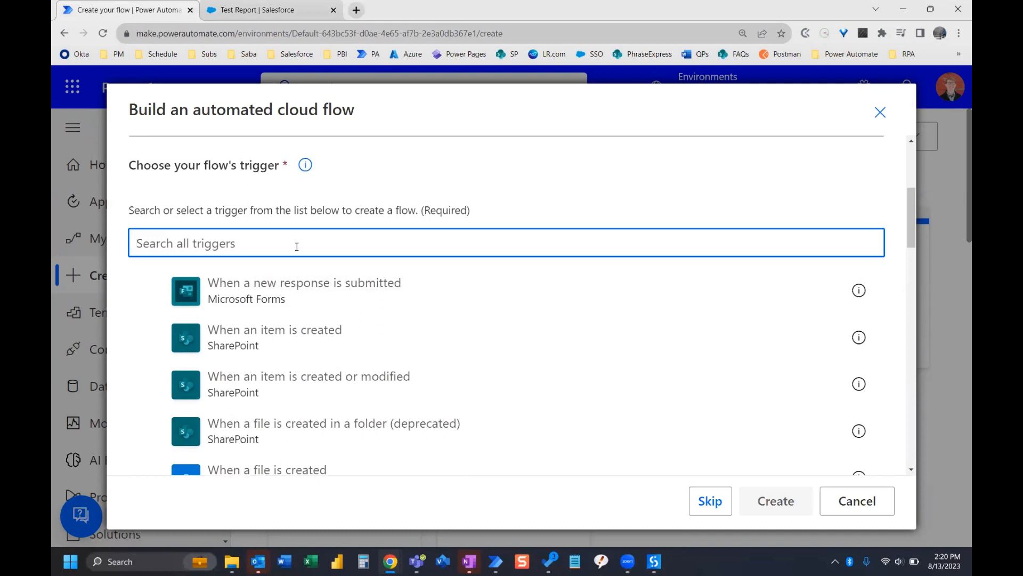
pyautogui.write('when')
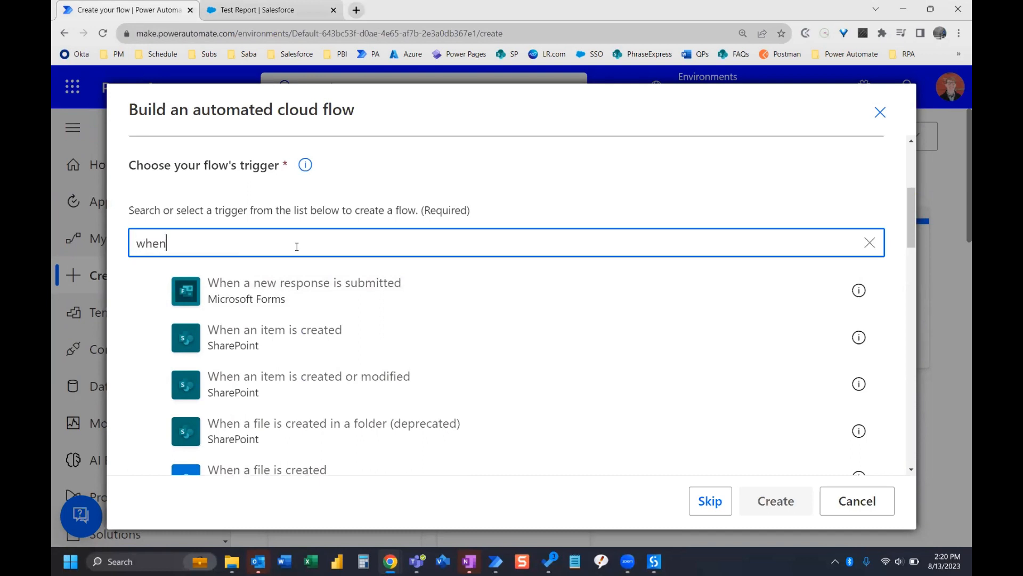
pyautogui.write('email arrives')
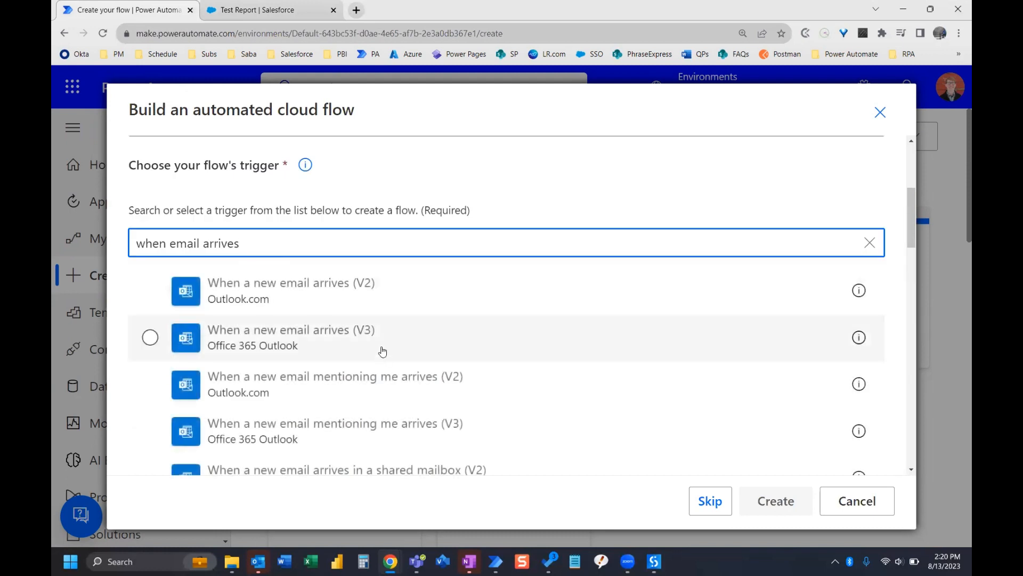
pyautogui.moveTo(228, 354)
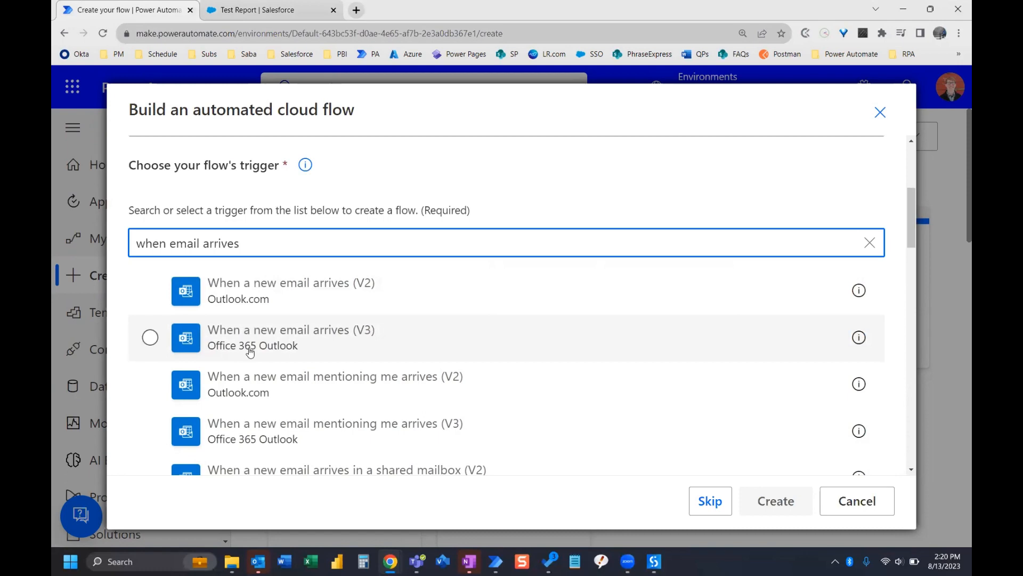
pyautogui.moveTo(440, 340)
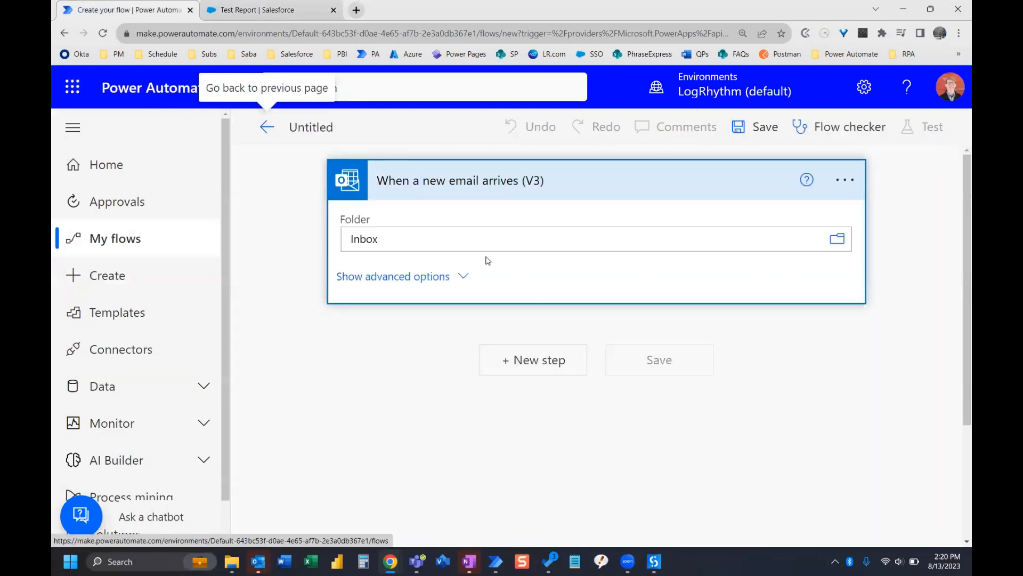
pyautogui.moveTo(486, 218)
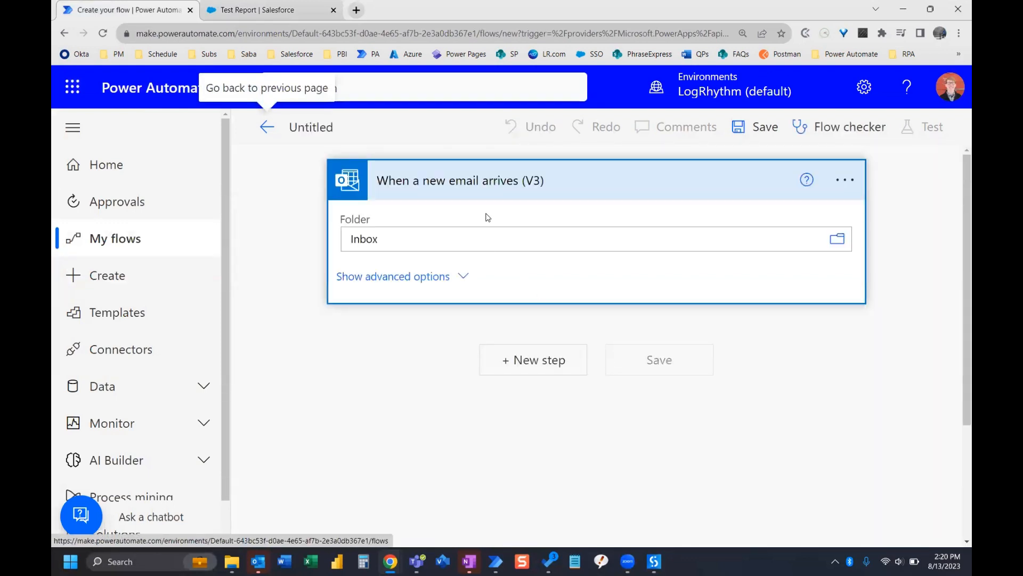
pyautogui.moveTo(476, 238)
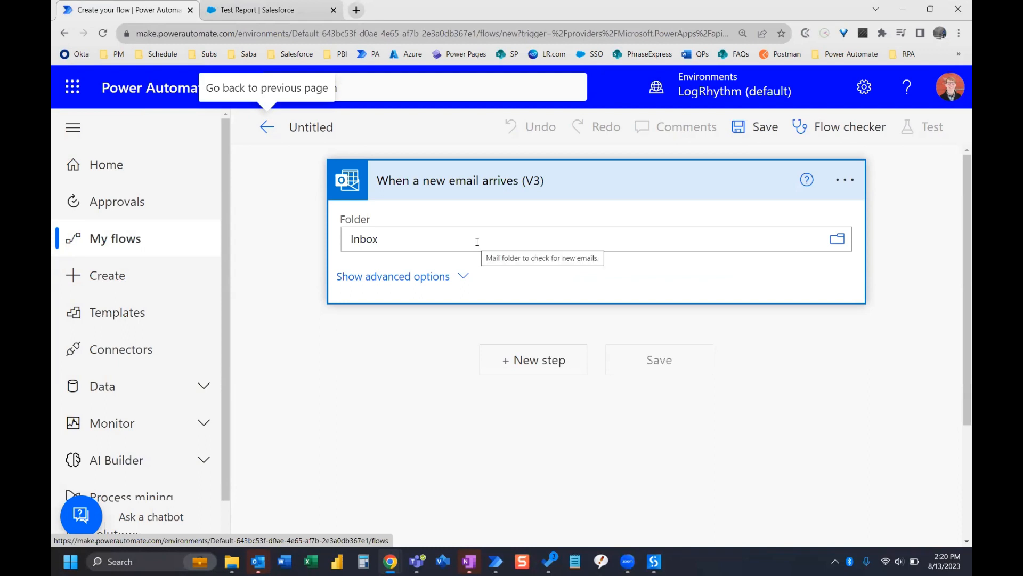
pyautogui.moveTo(350, 282)
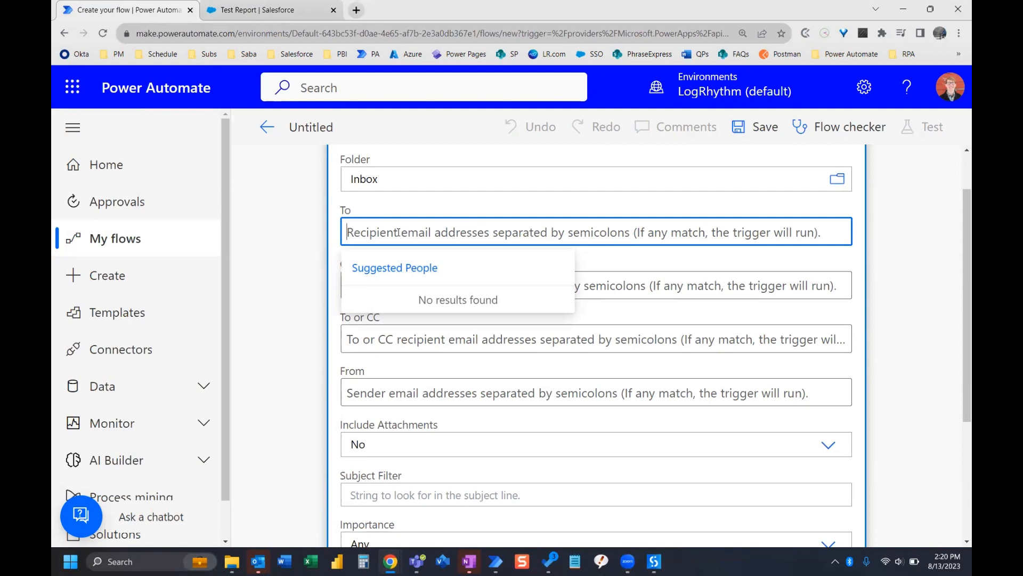
# Filter the new-email (V3) trigger's To and From fields to the suggested person 'jerem'
pyautogui.write('jeremy.barden')
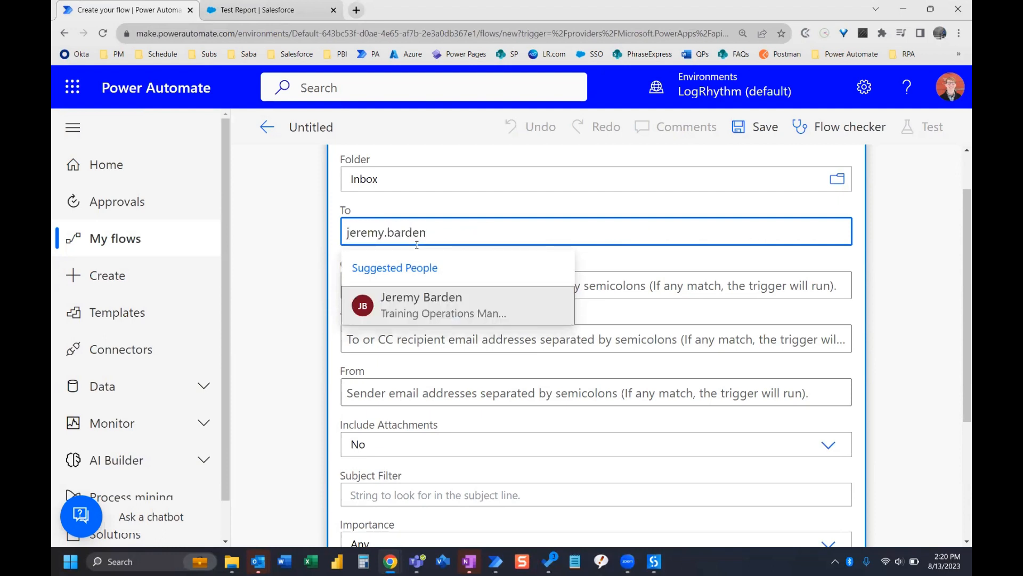
pyautogui.click(421, 305)
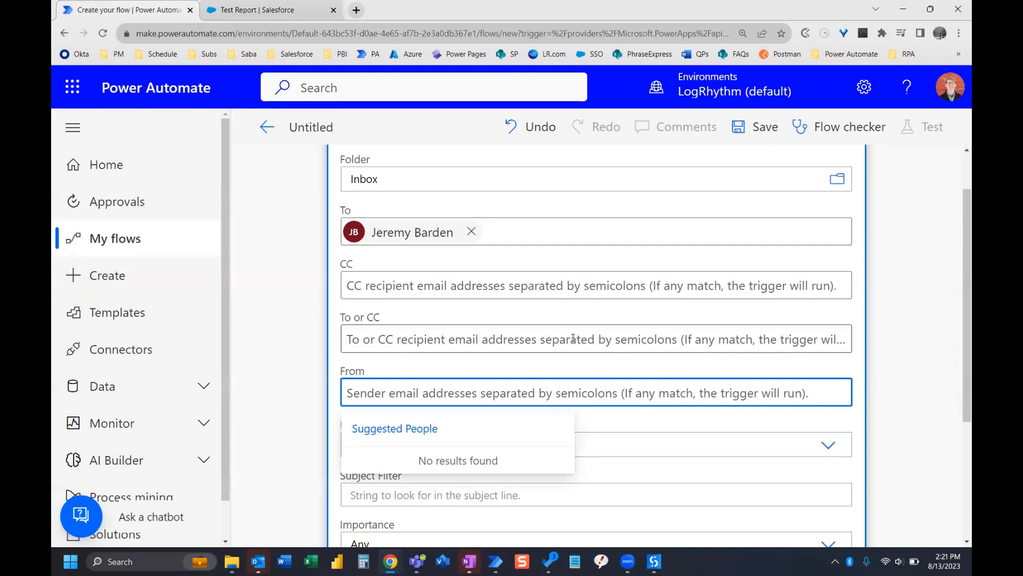
pyautogui.write('jeremy Barden')
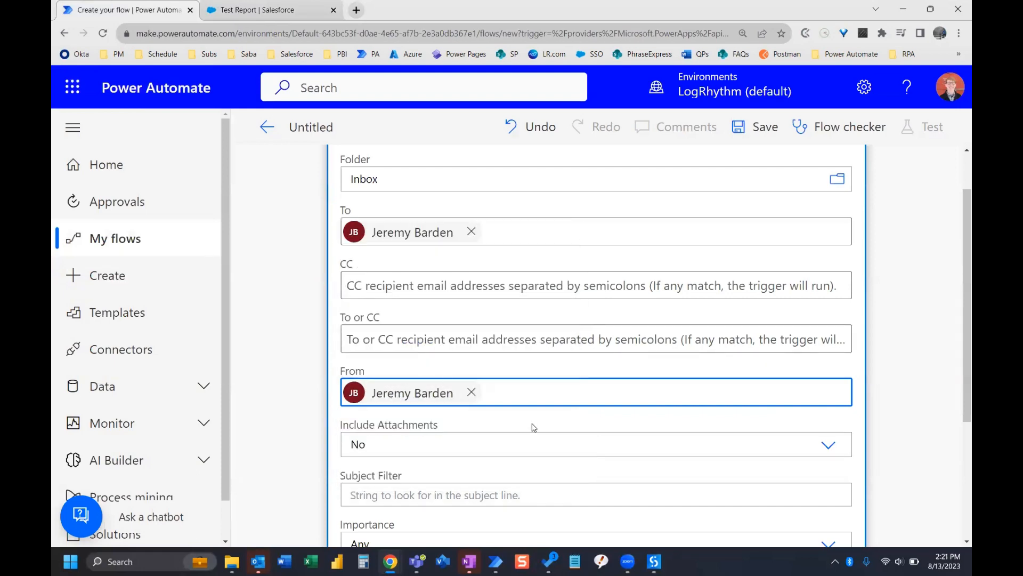
# Set Include Attachments to Yes and Subject Filter to 'Report results (Test Report)'
pyautogui.scroll(-3)
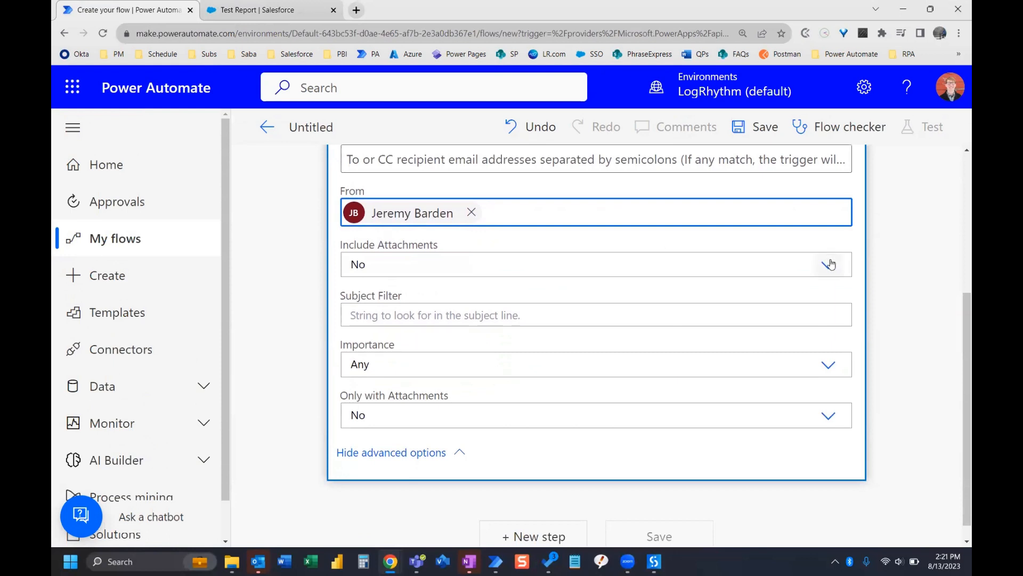
pyautogui.click(829, 263)
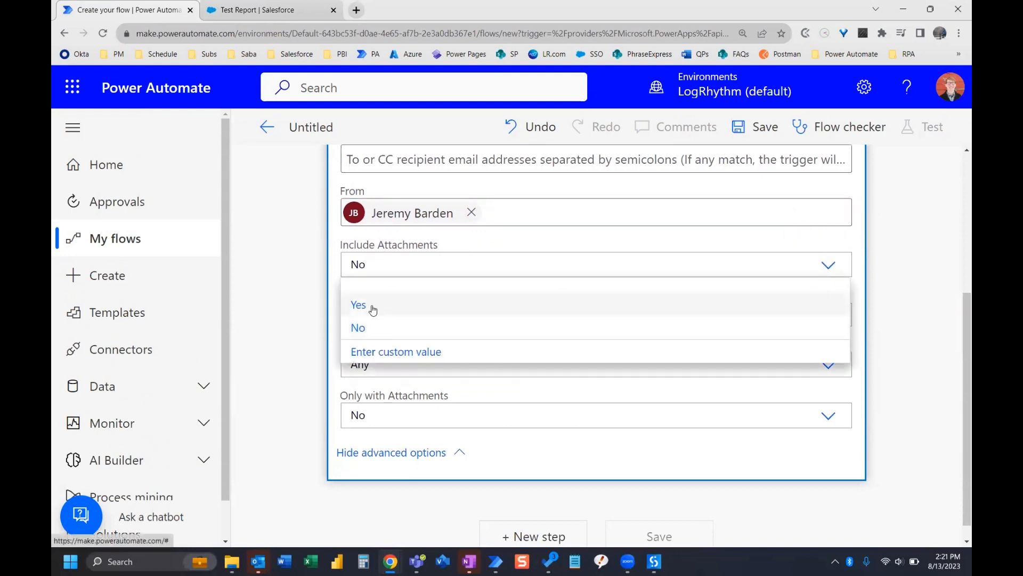
pyautogui.click(358, 304)
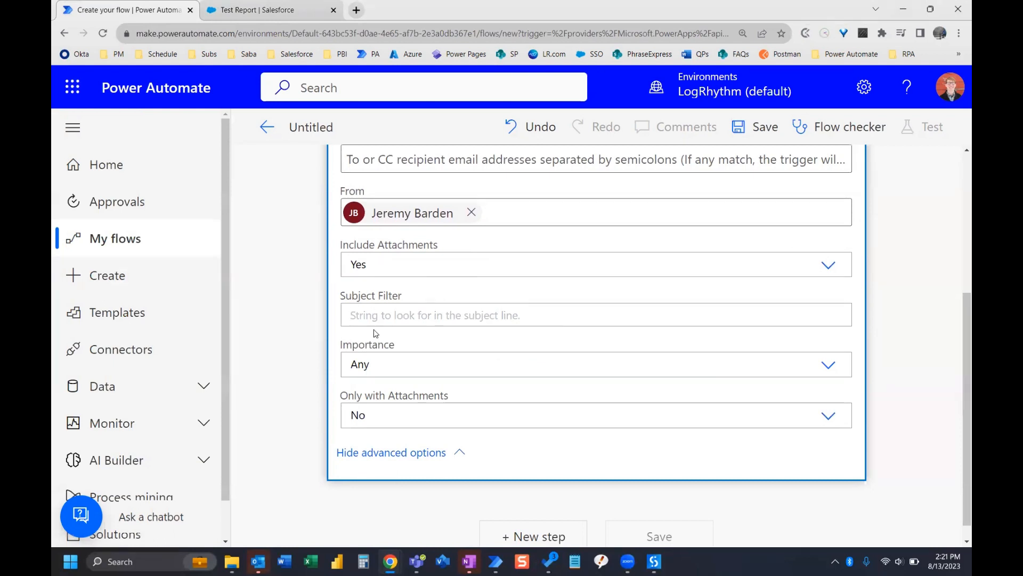
pyautogui.write('Report')
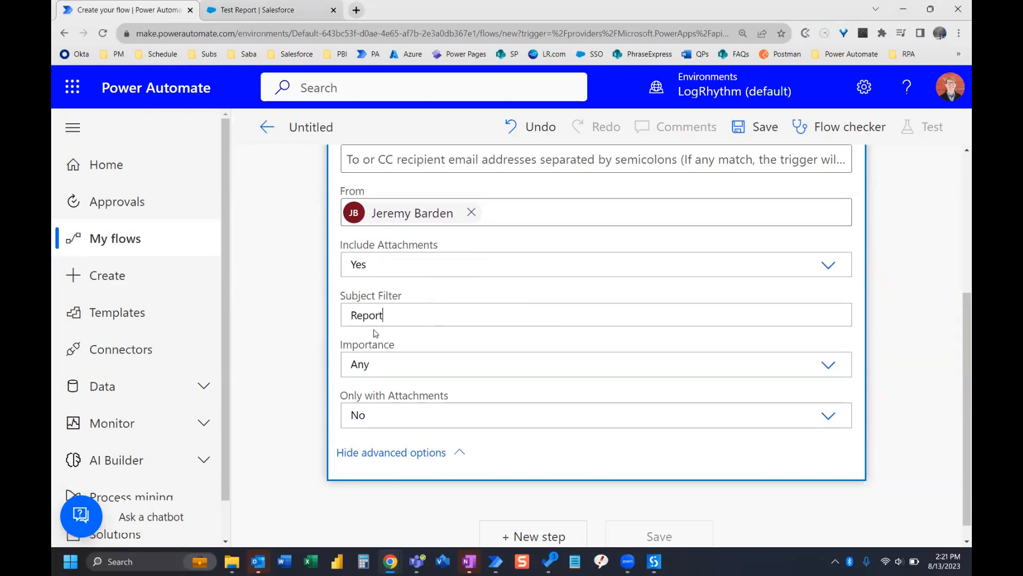
pyautogui.write('results')
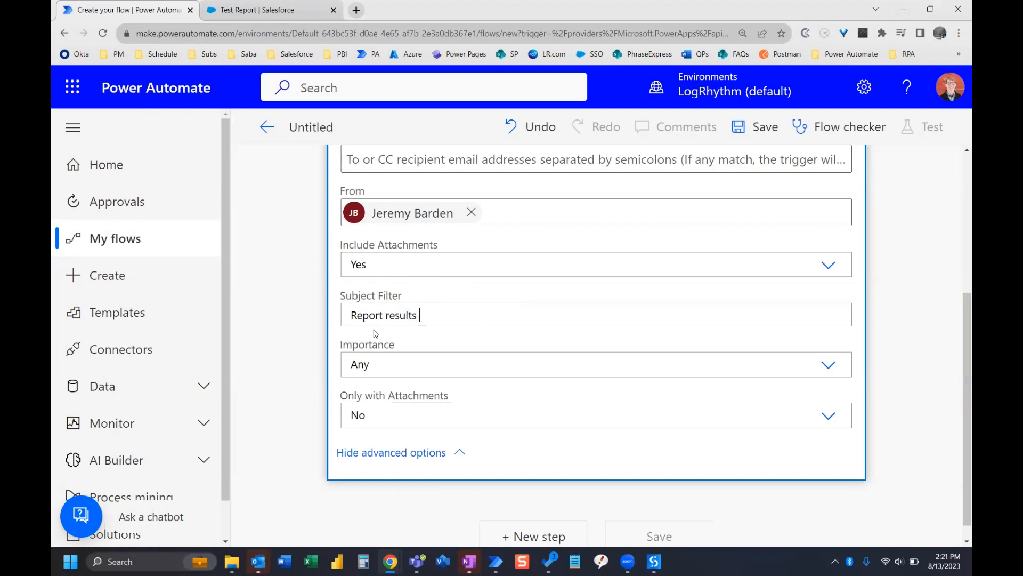
pyautogui.write('(')
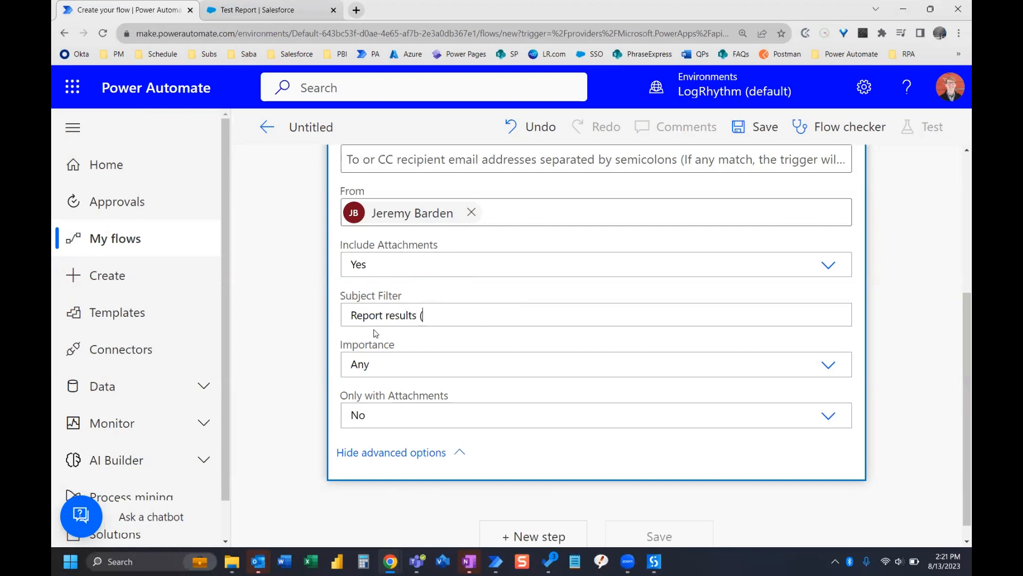
pyautogui.write('T')
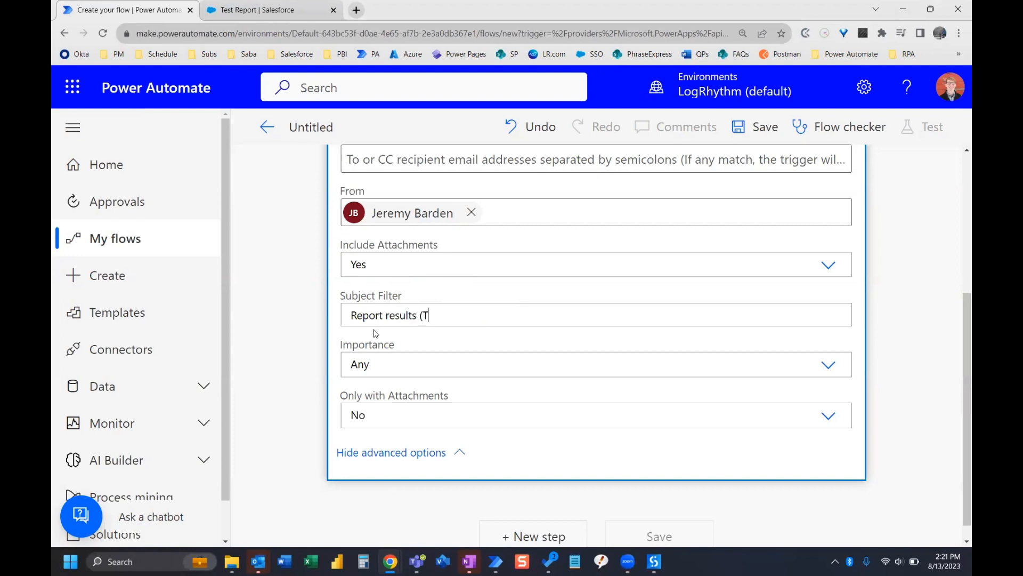
pyautogui.write('est Re')
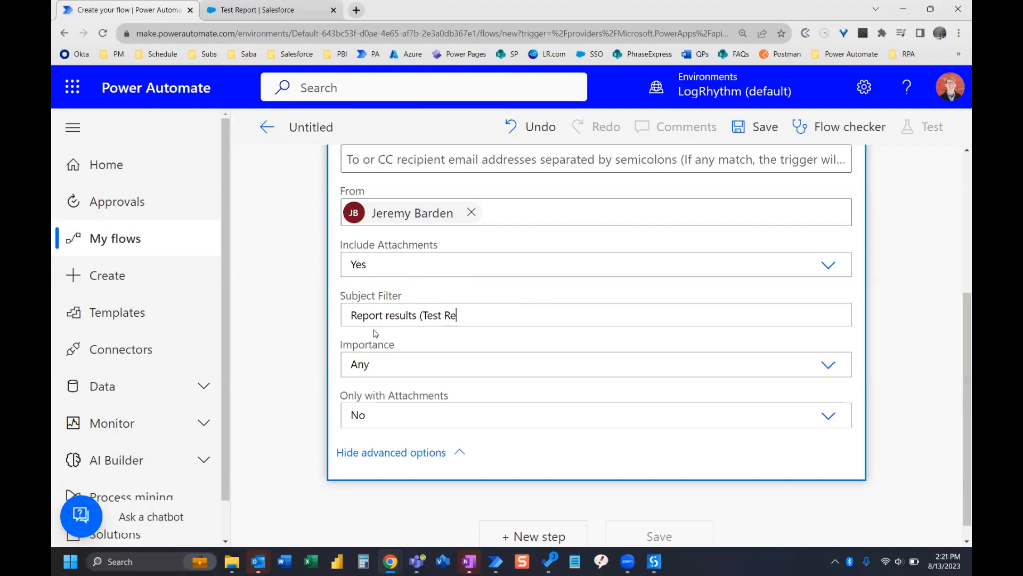
pyautogui.write('port)')
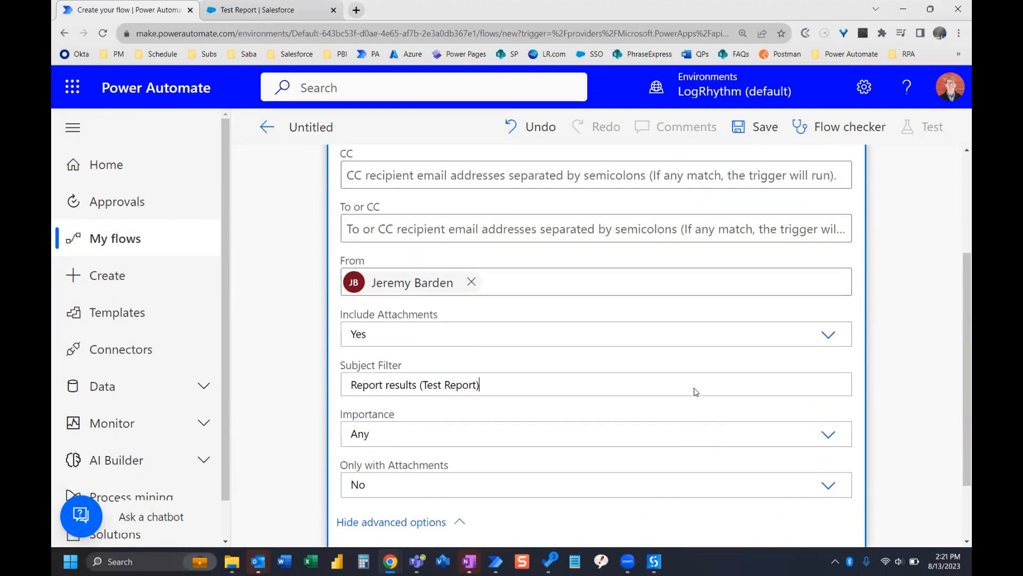
pyautogui.scroll(3)
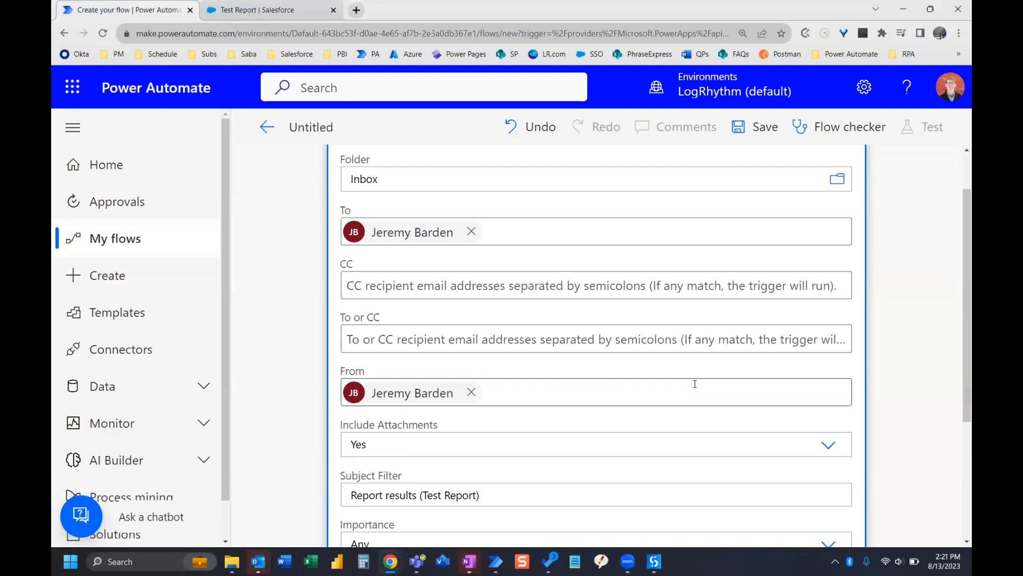
pyautogui.scroll(-3)
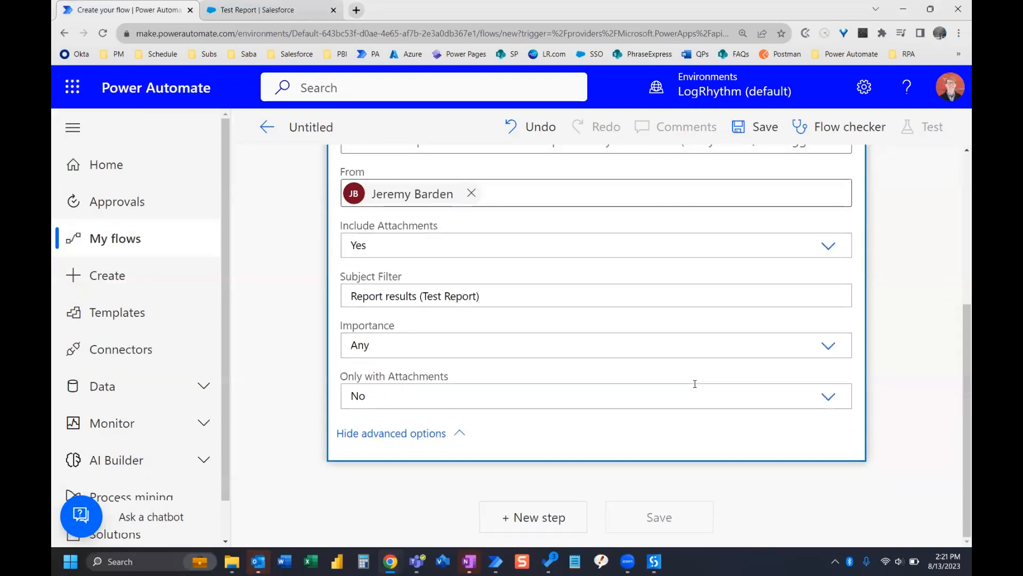
pyautogui.moveTo(533, 524)
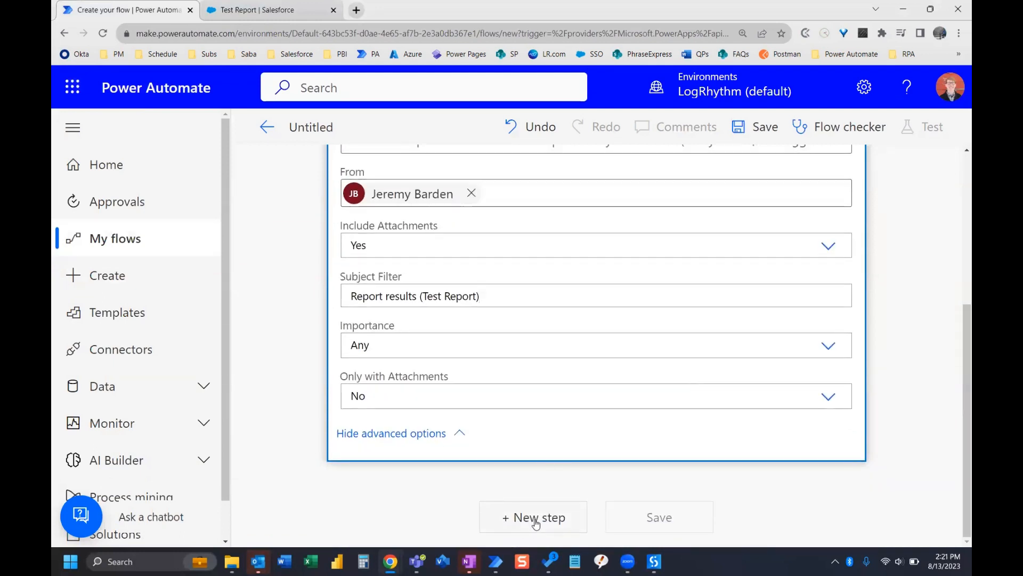
# Add a new step after the trigger and choose the SharePoint Create file action
pyautogui.click(533, 517)
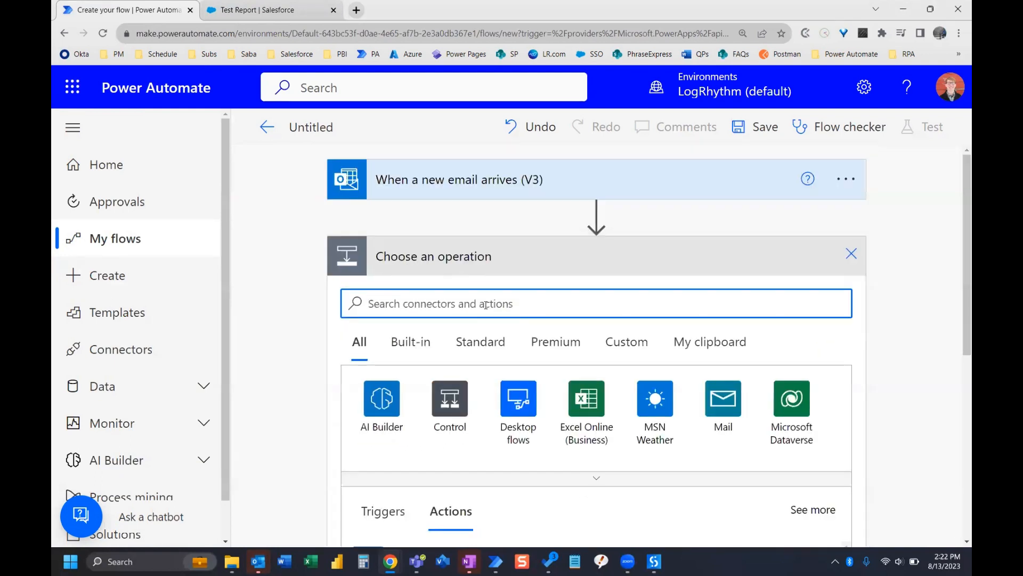
pyautogui.write('create file')
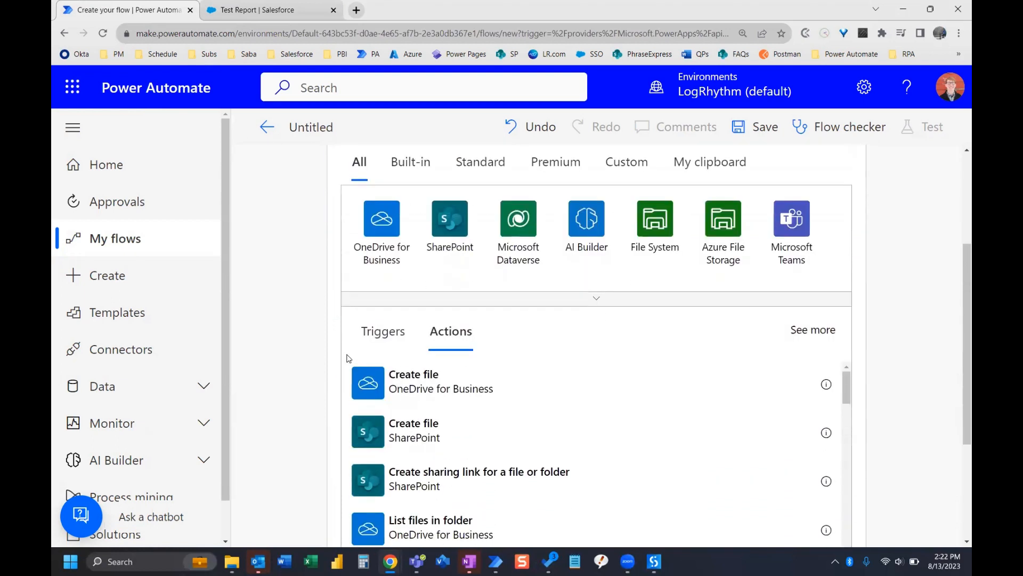
pyautogui.click(413, 430)
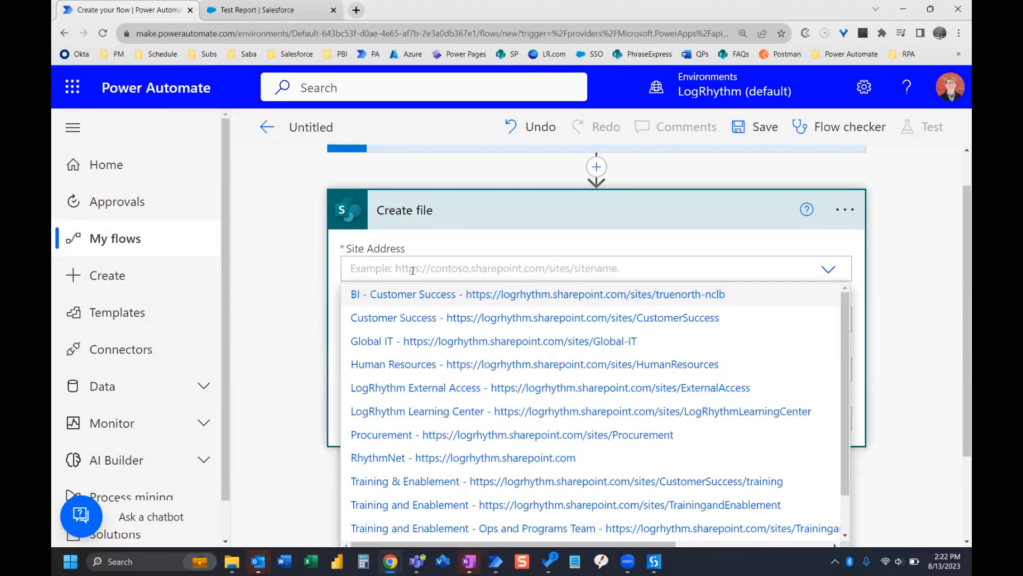
# Target the Training & Enablement site and browse to the Team Internal folder
pyautogui.write('training')
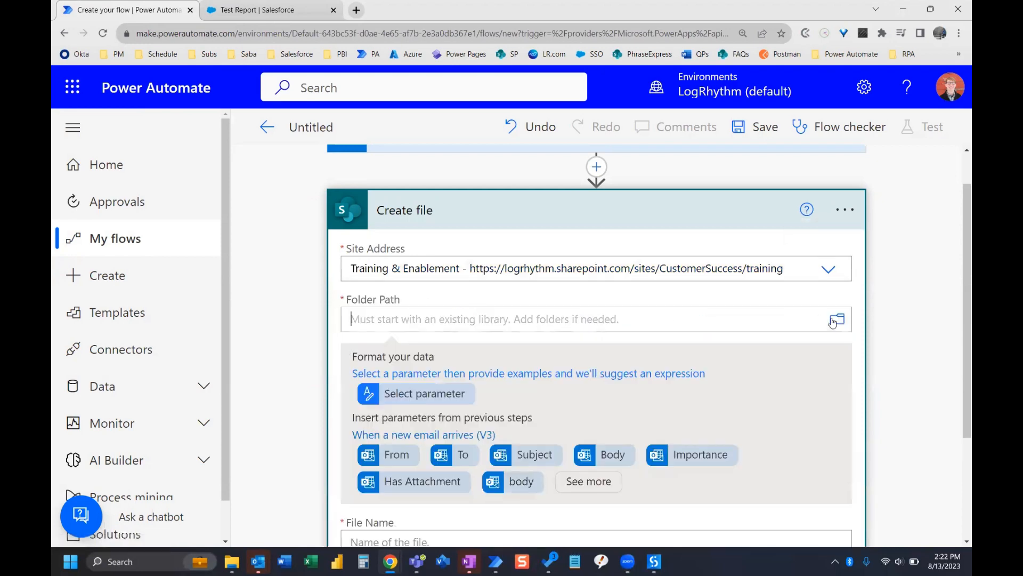
pyautogui.click(837, 319)
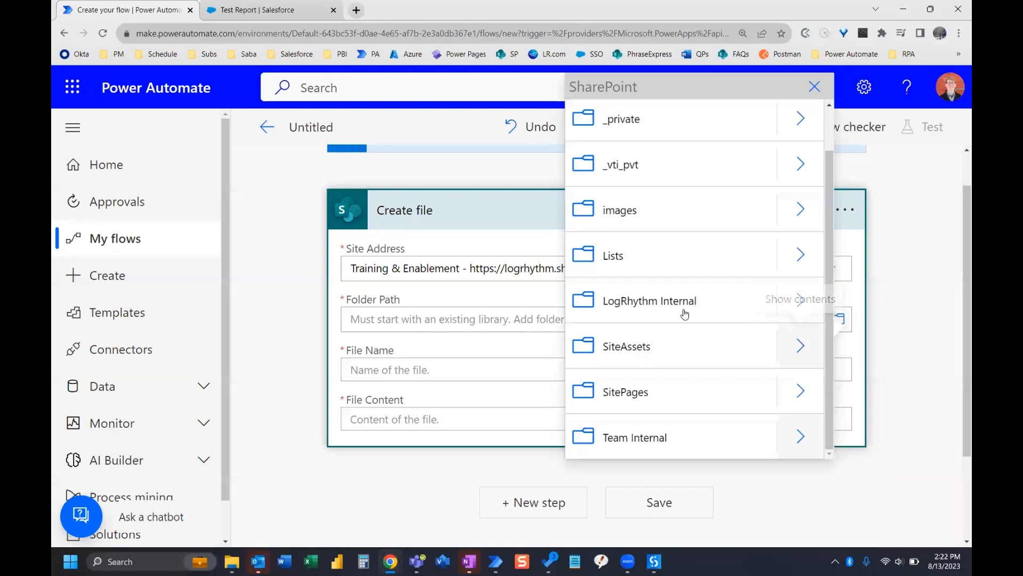
pyautogui.moveTo(679, 438)
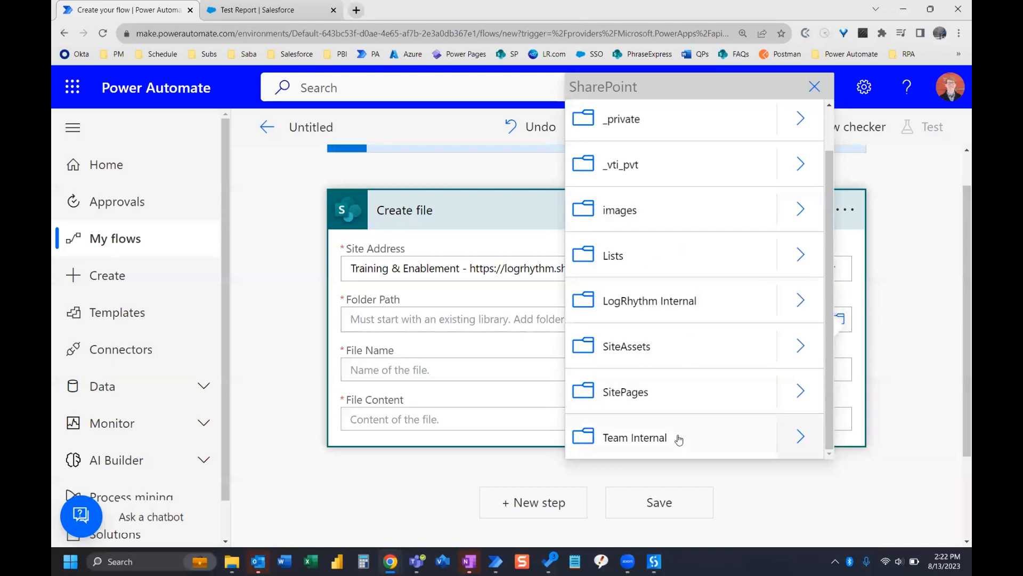
pyautogui.click(634, 437)
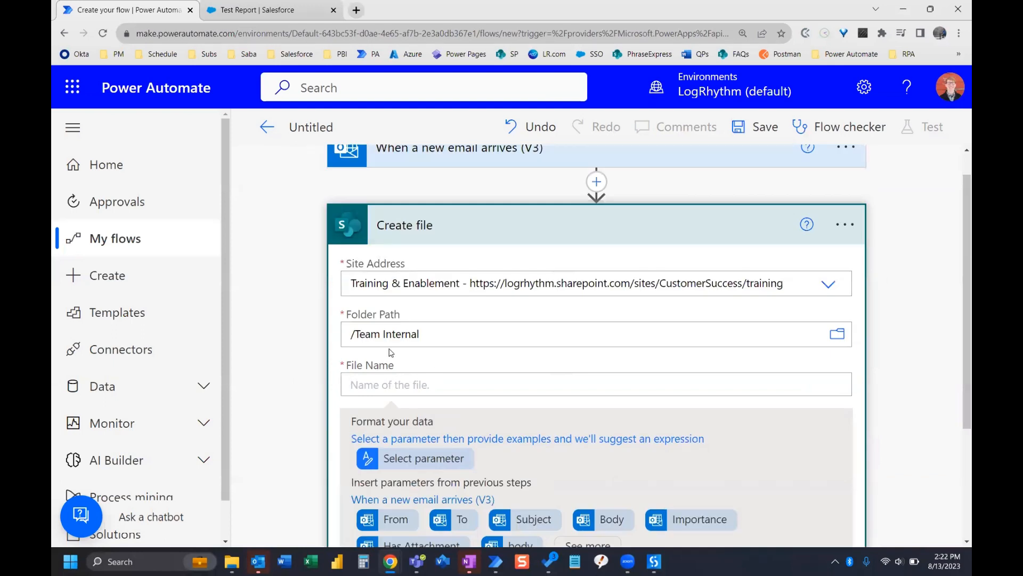
pyautogui.scroll(-3)
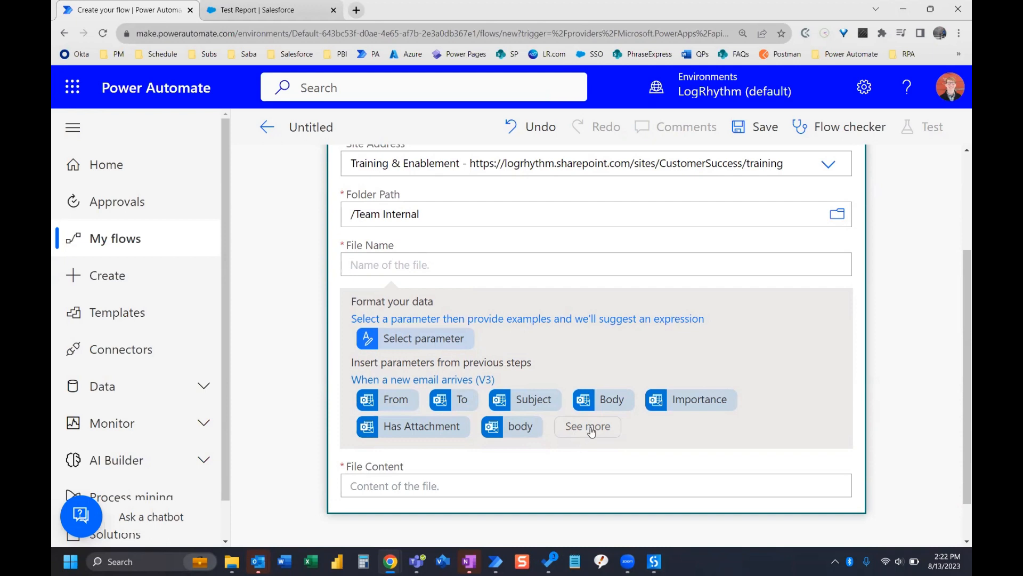
# Fill File Name with Attachments Name, wrapping Create file in an Apply to each loop
pyautogui.click(586, 425)
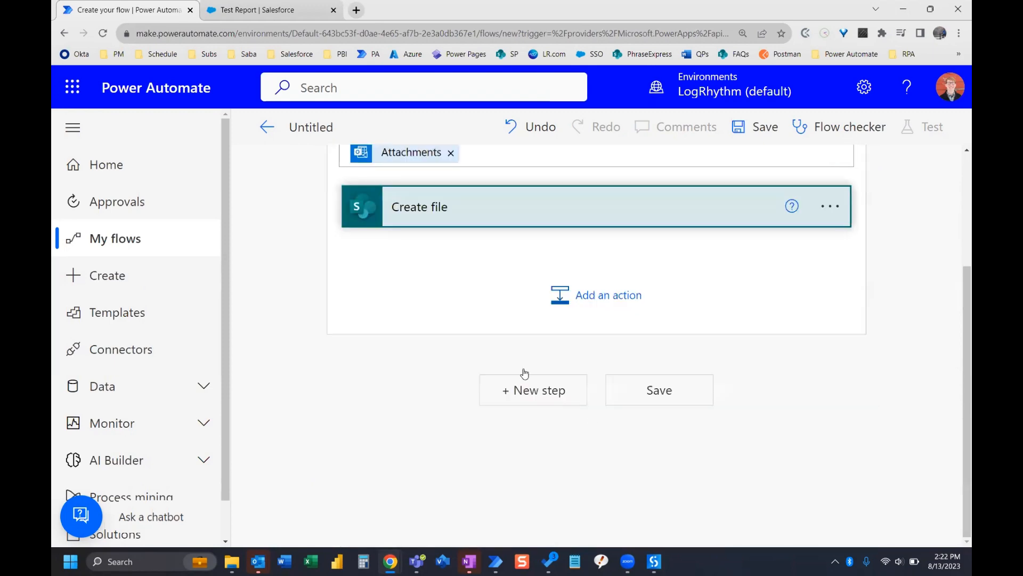
pyautogui.scroll(3)
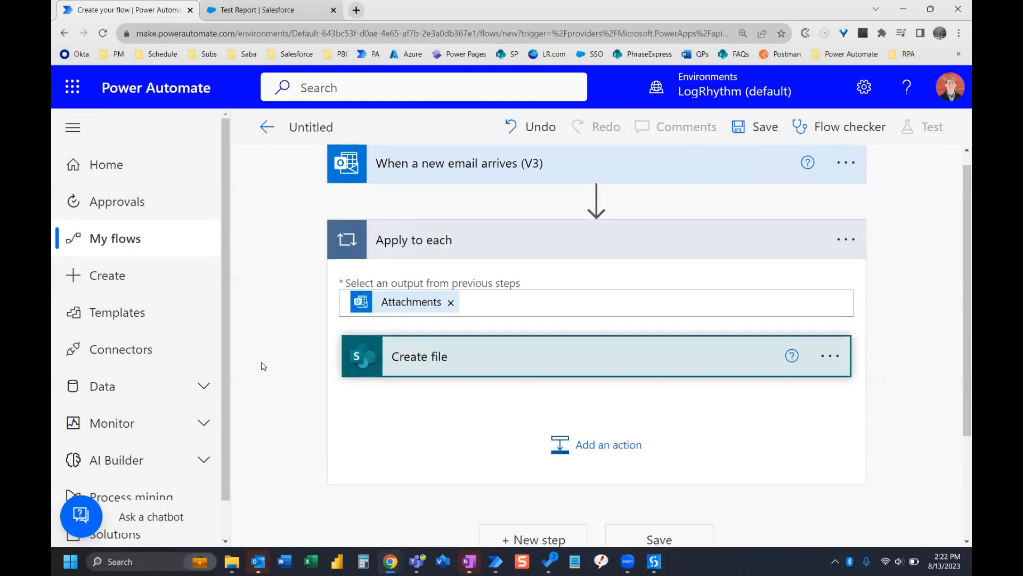
pyautogui.scroll(3)
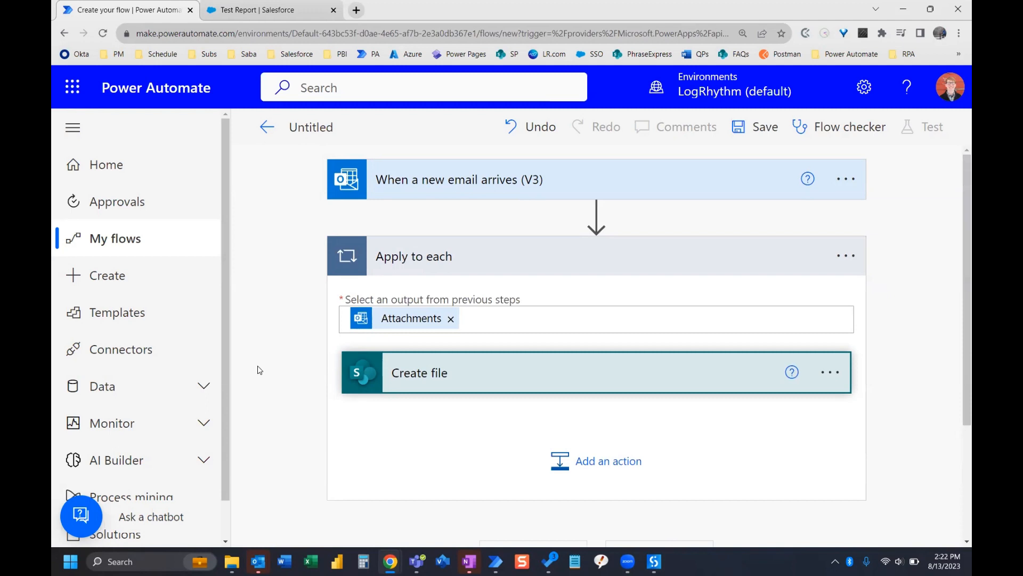
pyautogui.moveTo(196, 401)
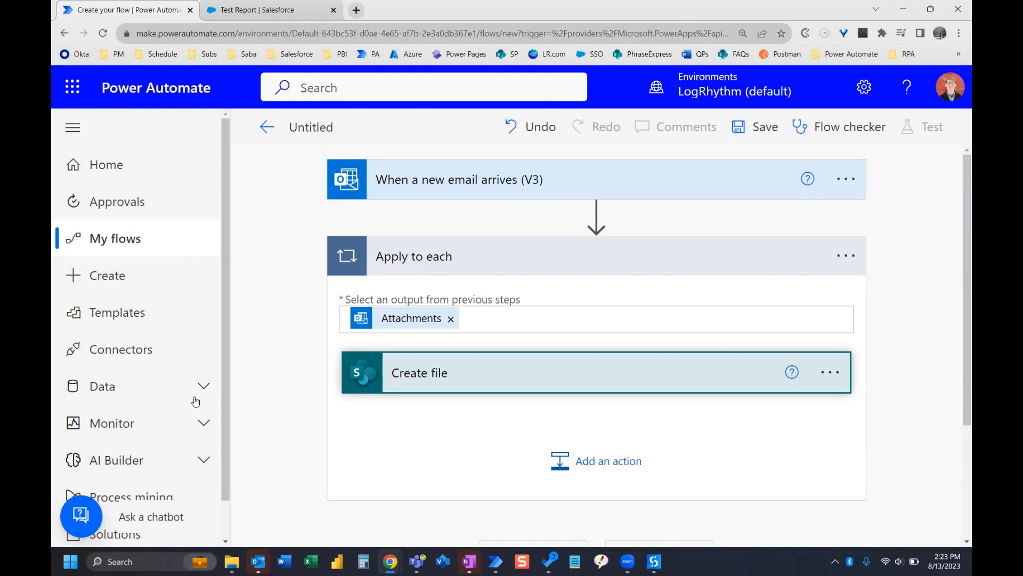
pyautogui.moveTo(472, 390)
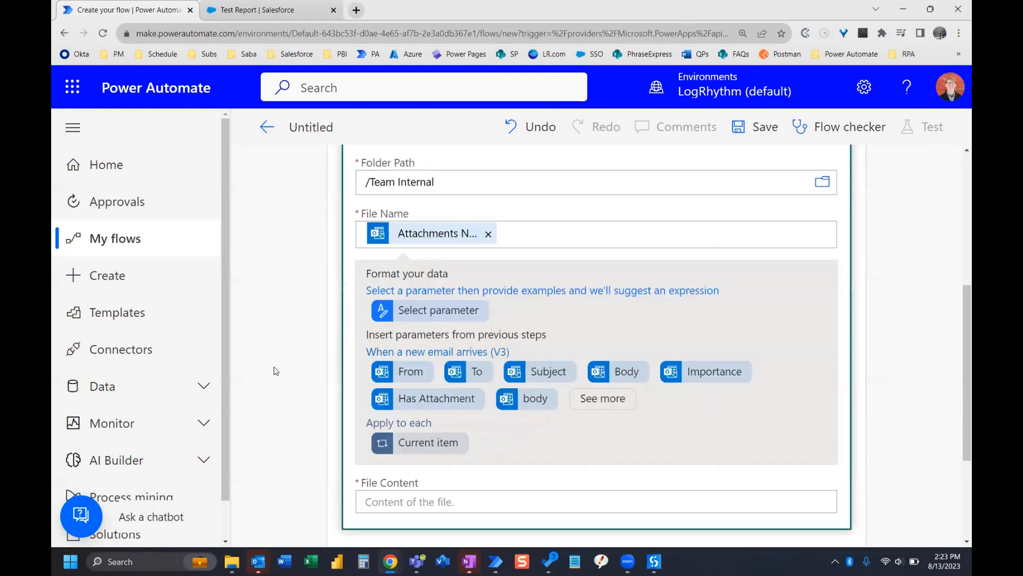
# Fill File Content with Attachments Content from the trigger's dynamic values
pyautogui.scroll(3)
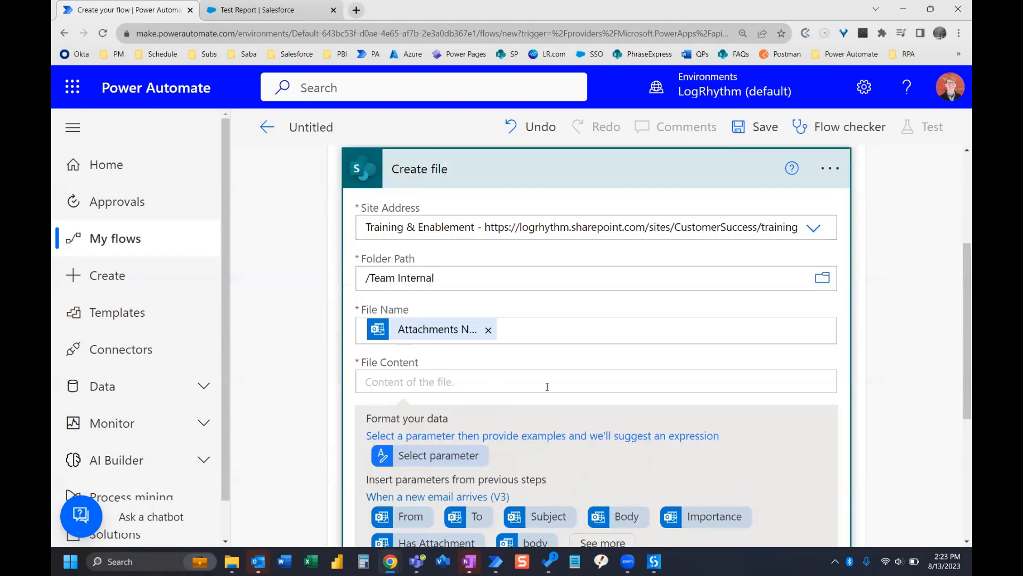
pyautogui.scroll(-3)
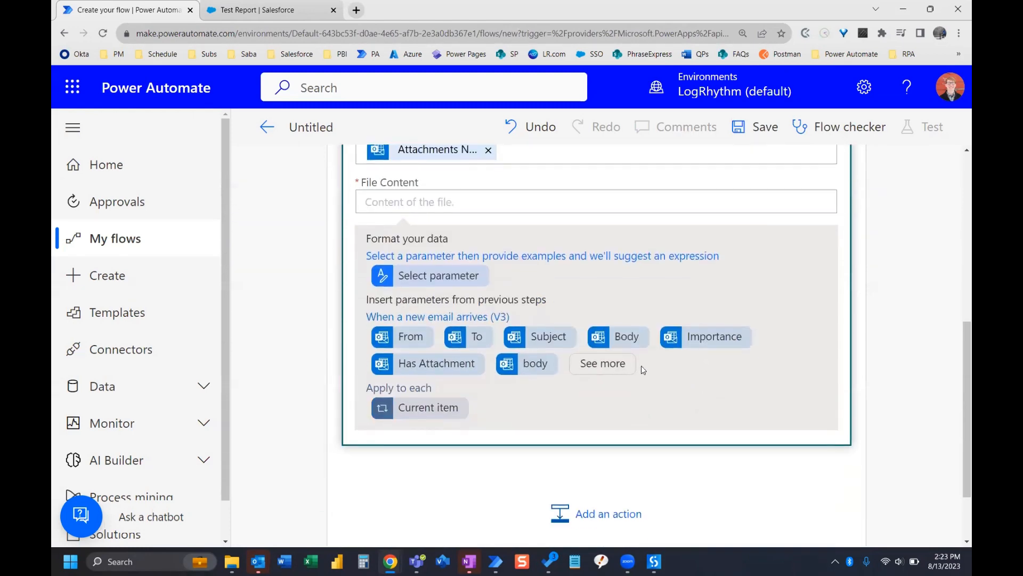
pyautogui.moveTo(602, 364)
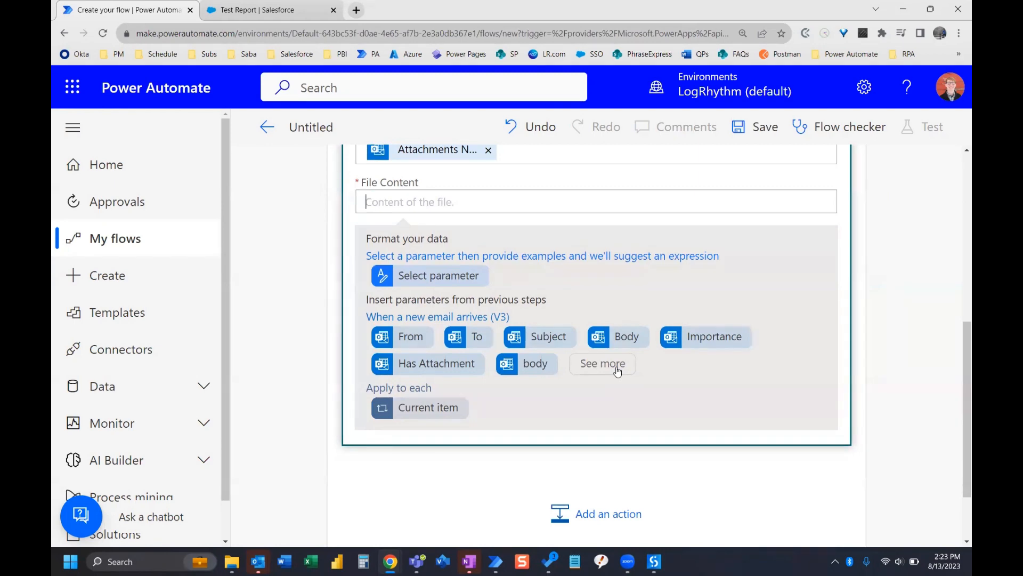
pyautogui.click(601, 363)
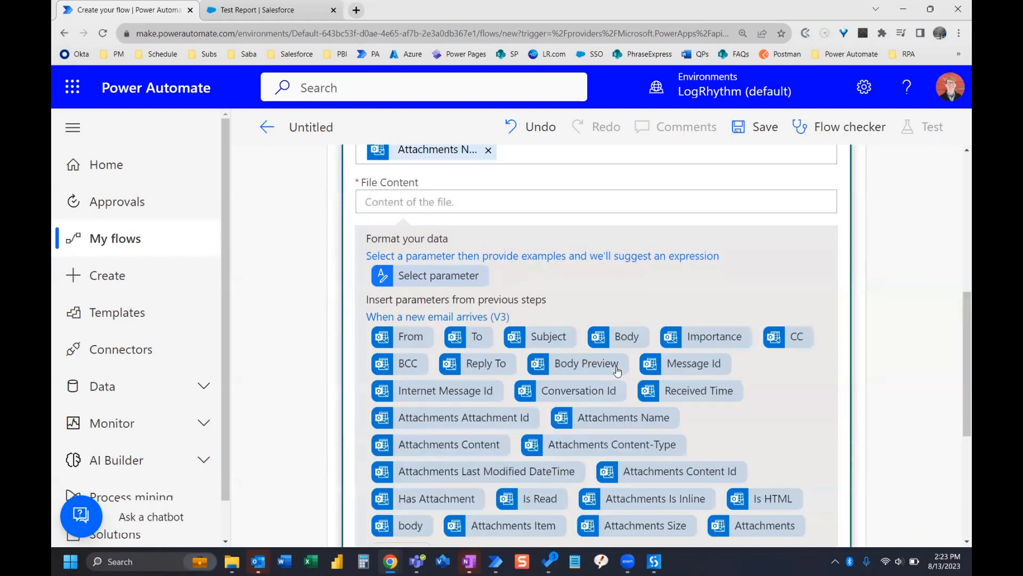
pyautogui.scroll(-3)
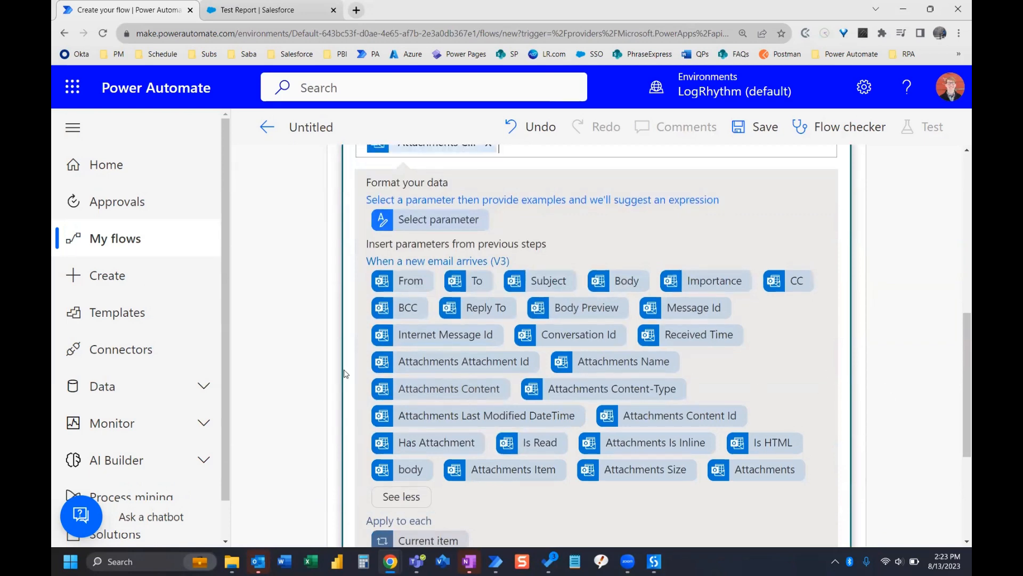
pyautogui.scroll(-3)
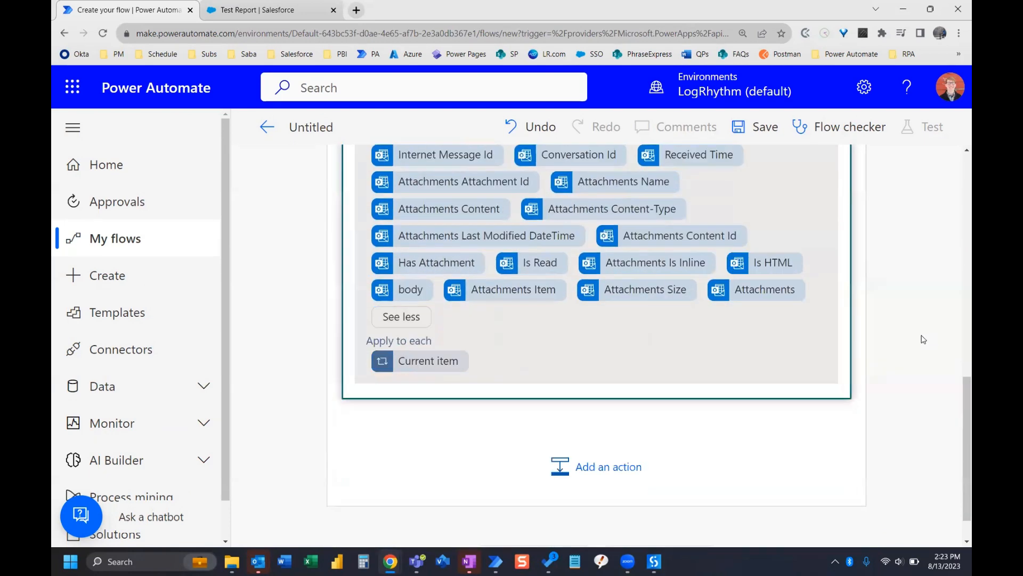
# Save the flow and confirm it is reported ready to go, with testing recommended
pyautogui.click(763, 127)
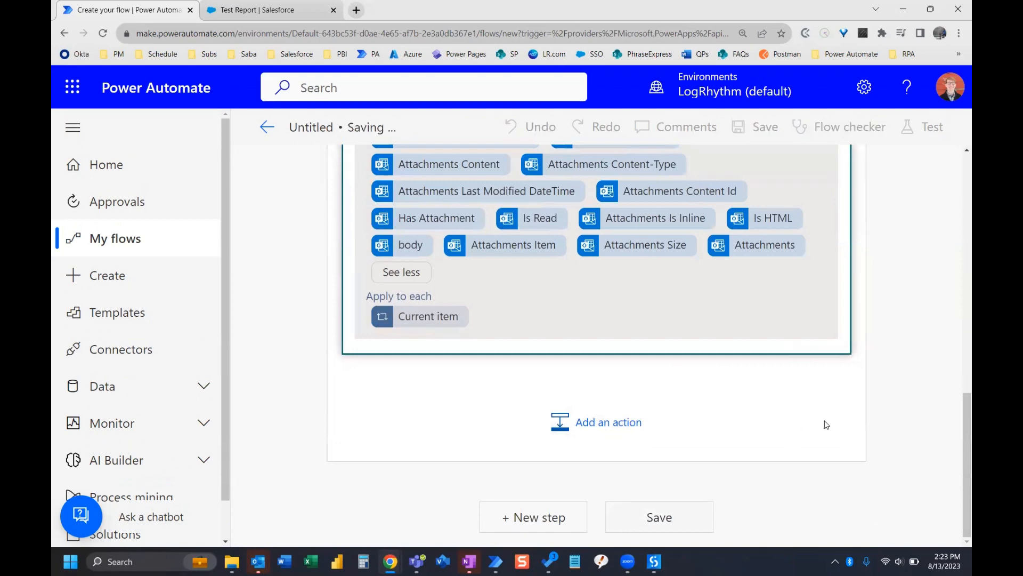
pyautogui.scroll(3)
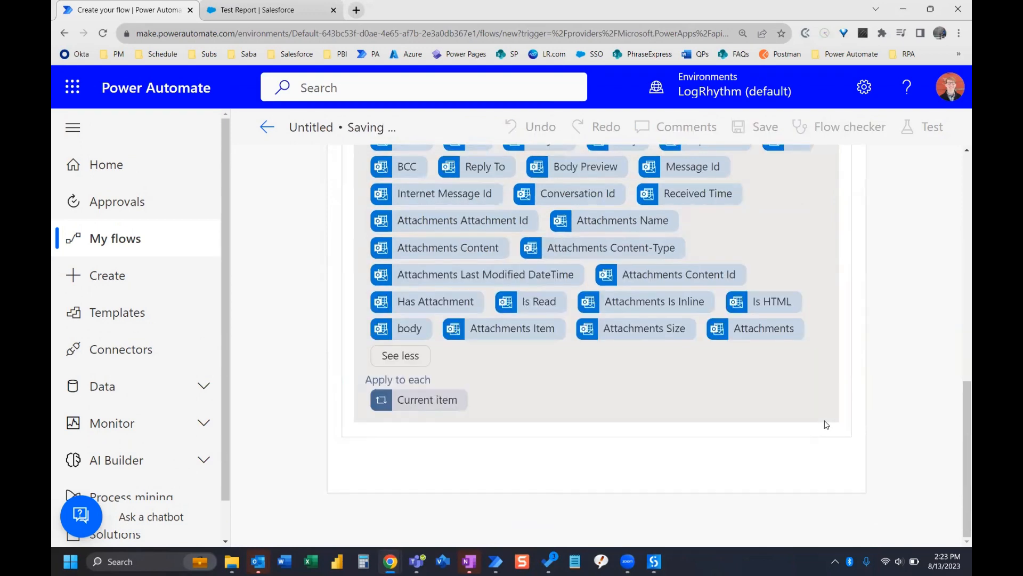
pyautogui.click(763, 127)
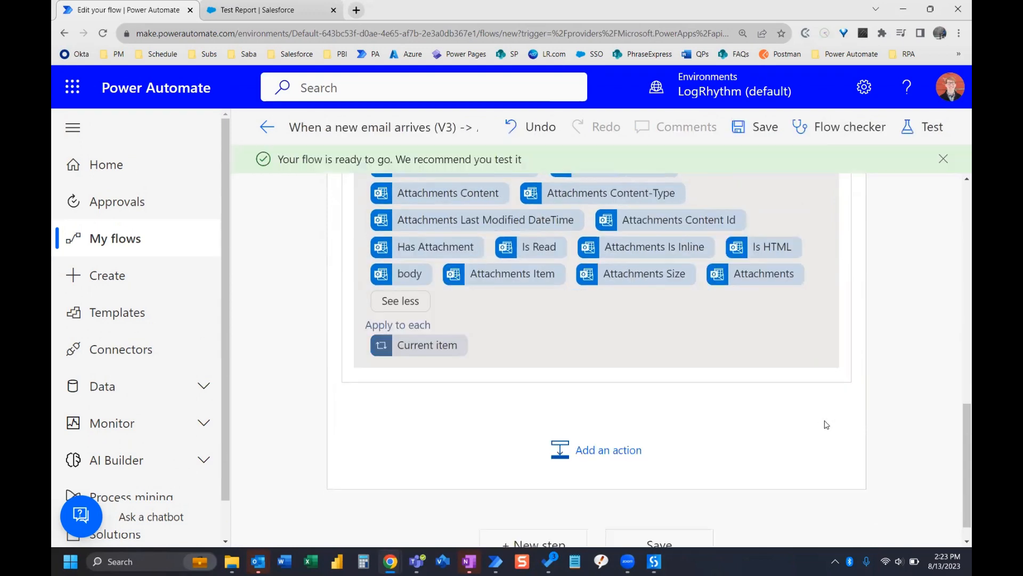